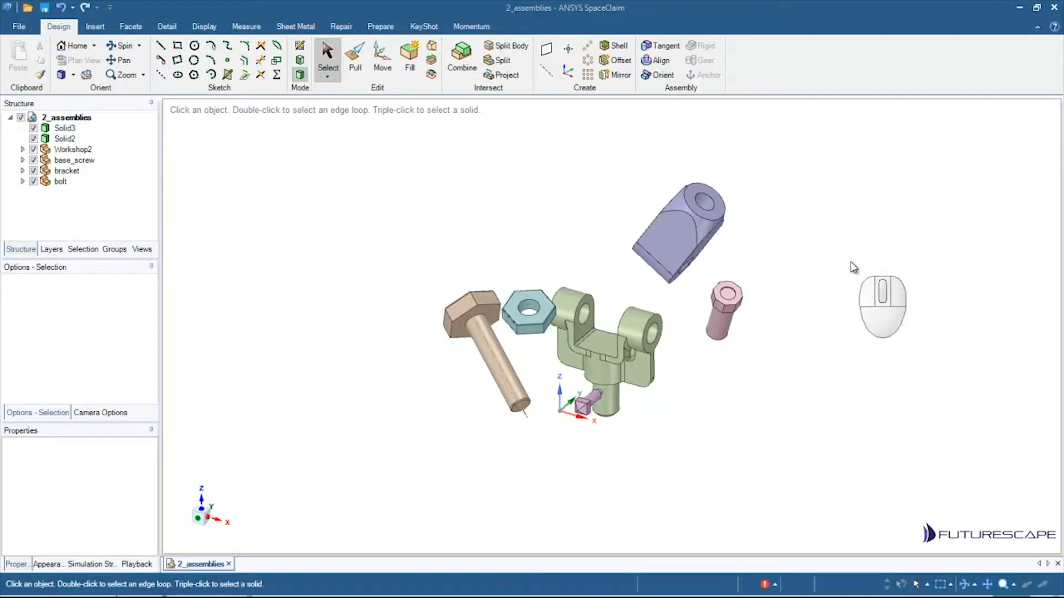
{"action": "mouse_move", "coordinate": [853, 243]}
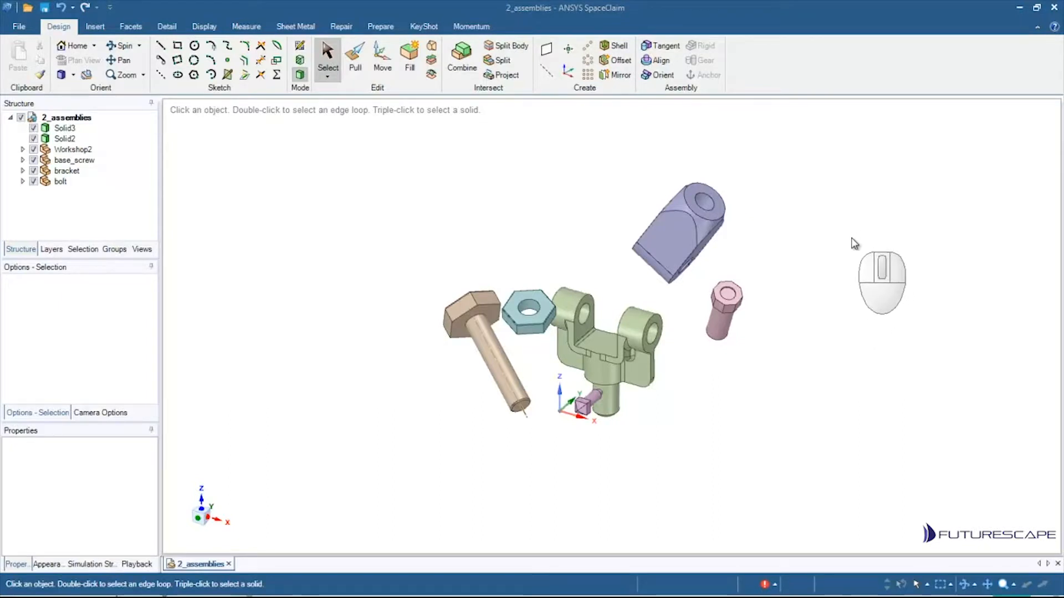
{"action": "mouse_move", "coordinate": [832, 254]}
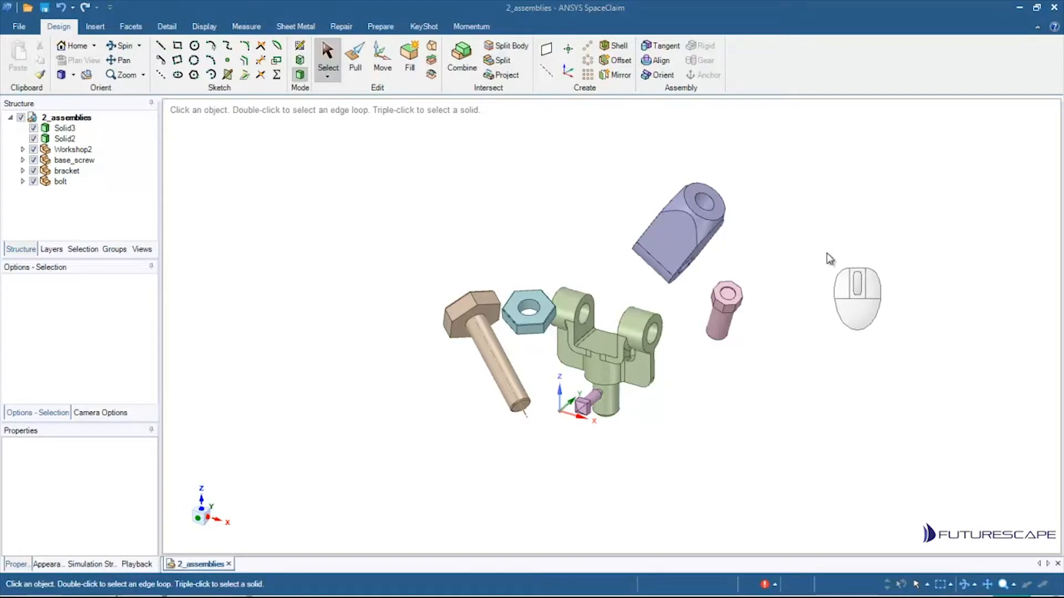
{"action": "mouse_move", "coordinate": [837, 220]}
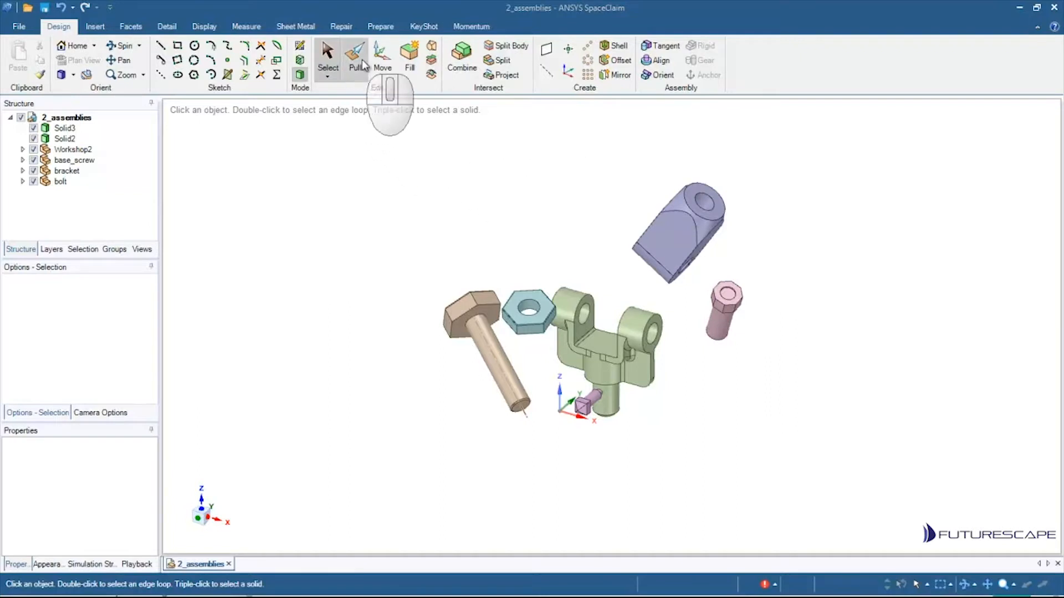
{"action": "mouse_move", "coordinate": [506, 44]}
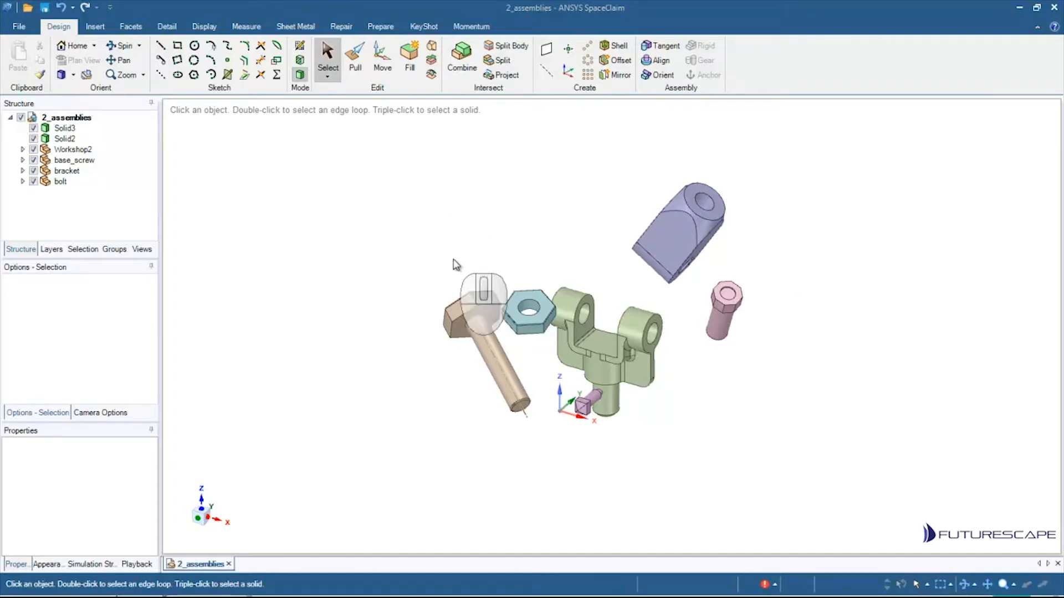
Step: Expand the Workshop2, base_screw and bracket components in the structure tree
{"action": "left_click", "coordinate": [483, 306]}
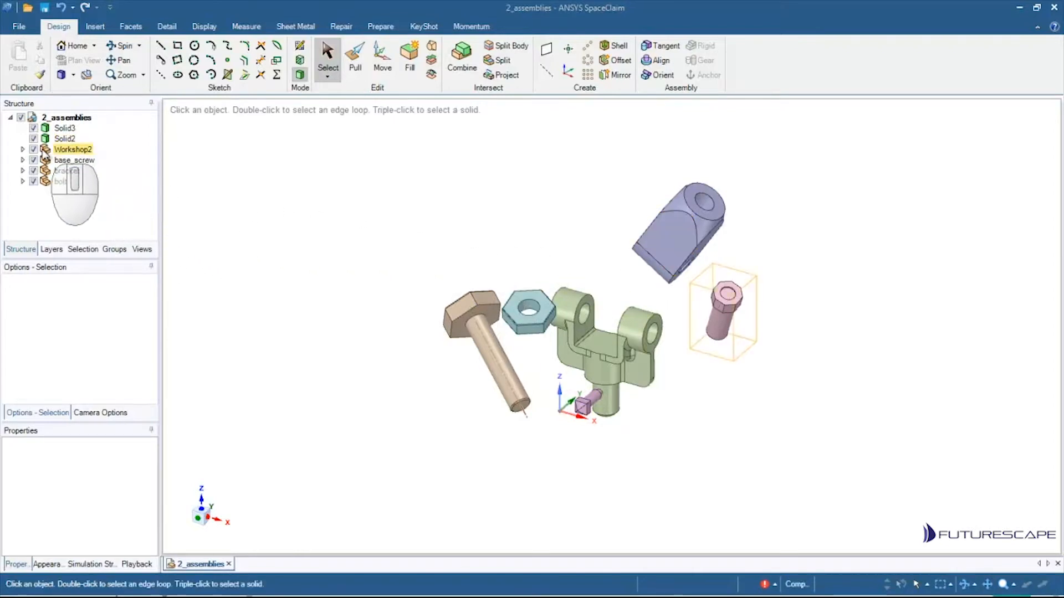
{"action": "left_click", "coordinate": [72, 160]}
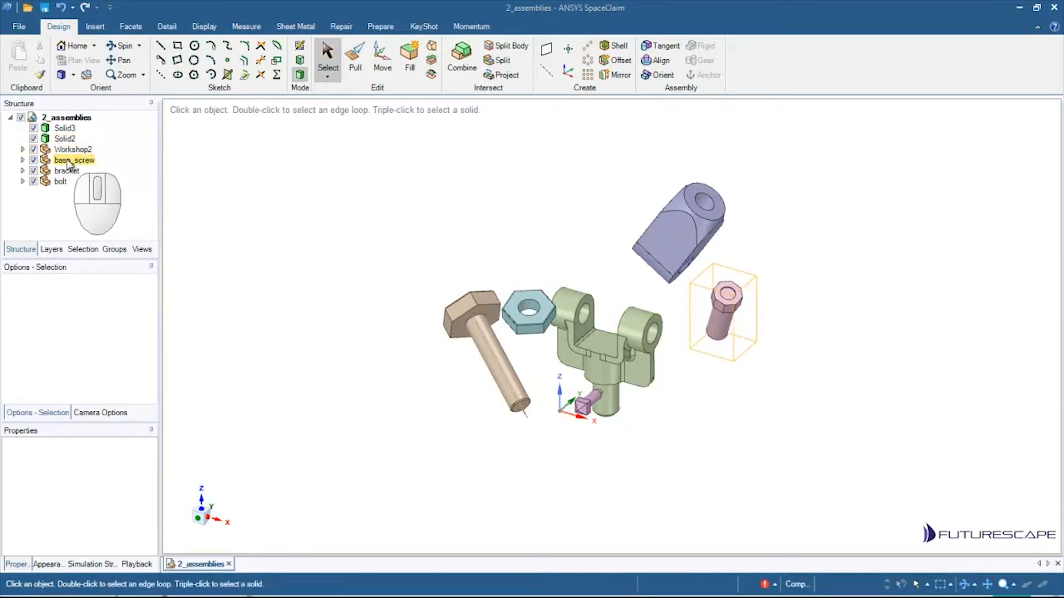
{"action": "left_click", "coordinate": [68, 149]}
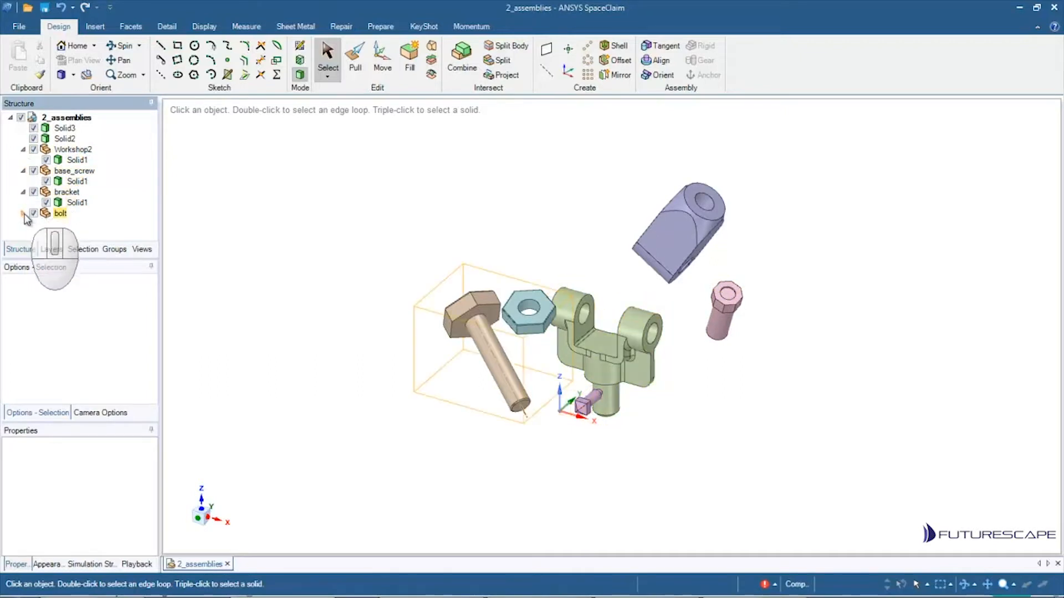
Step: Select bracket and its Solid1 to identify the forked bracket and the angled Solid2 block
{"action": "left_click", "coordinate": [66, 192]}
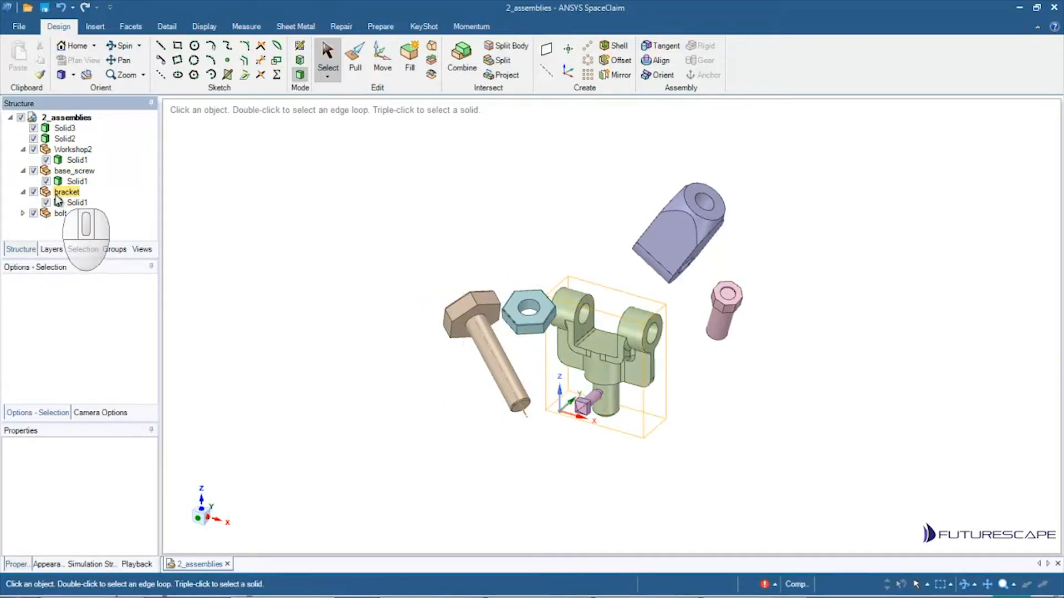
{"action": "left_click", "coordinate": [65, 192]}
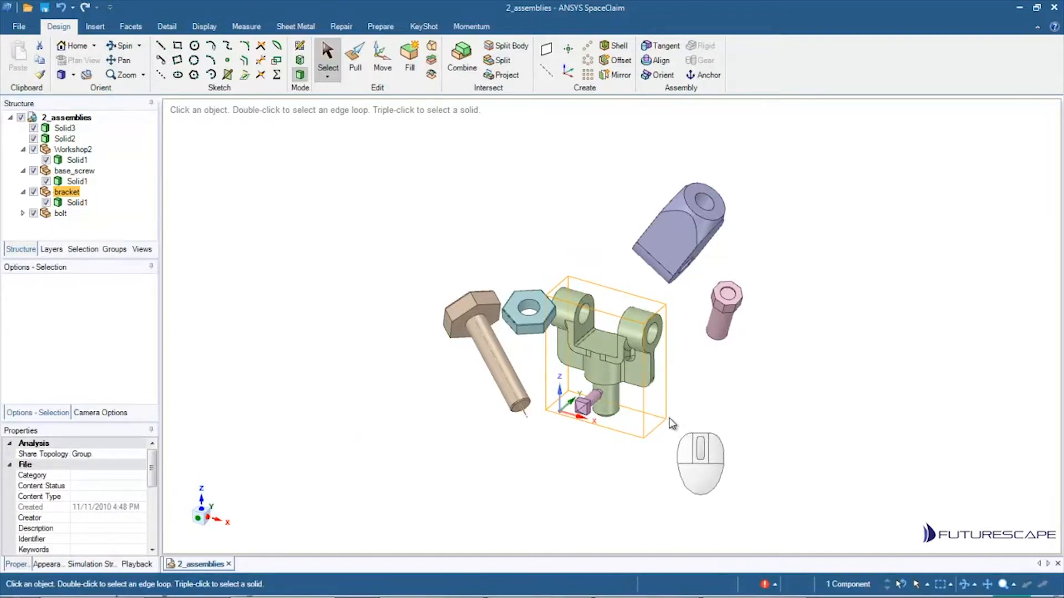
{"action": "mouse_move", "coordinate": [110, 199]}
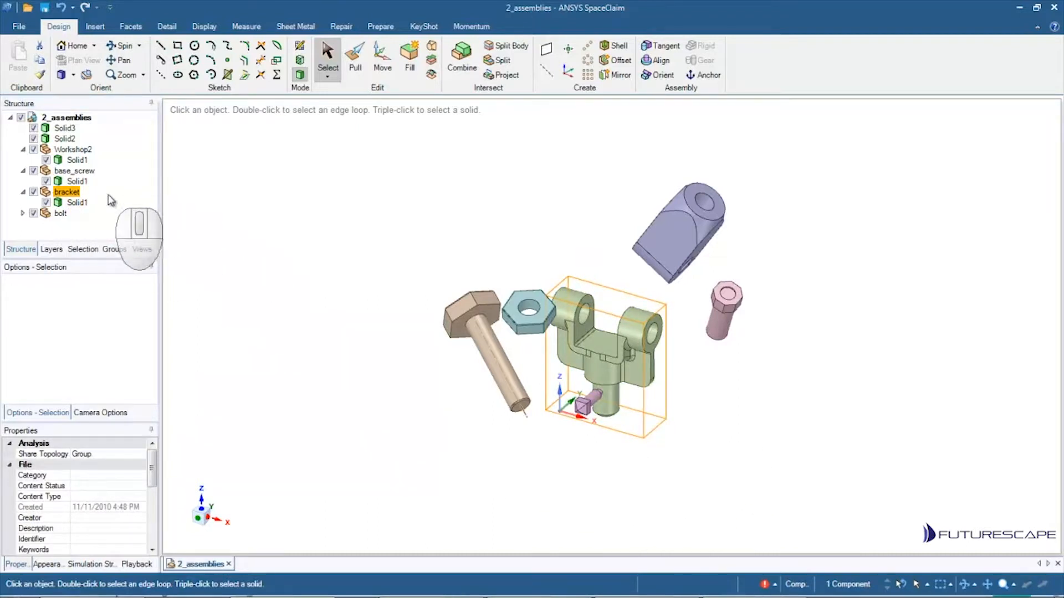
{"action": "left_click", "coordinate": [76, 203]}
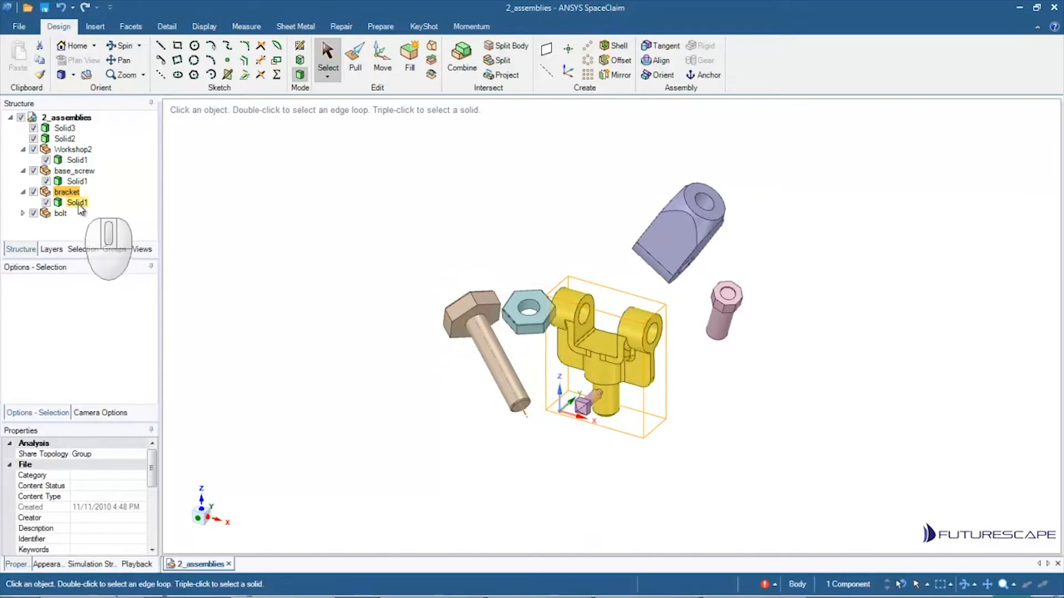
{"action": "left_click", "coordinate": [76, 202]}
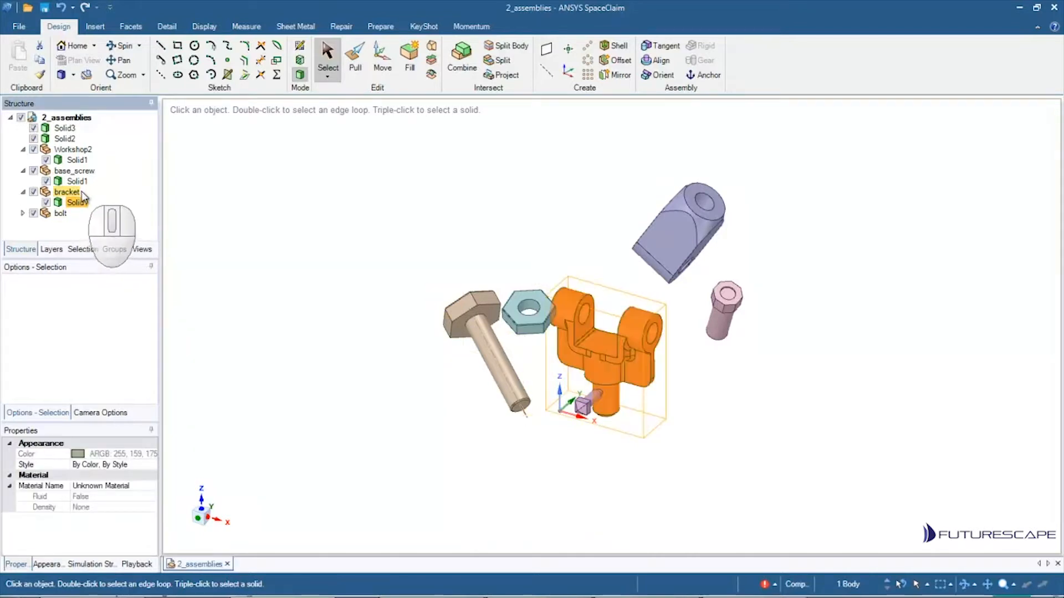
{"action": "left_click", "coordinate": [75, 202]}
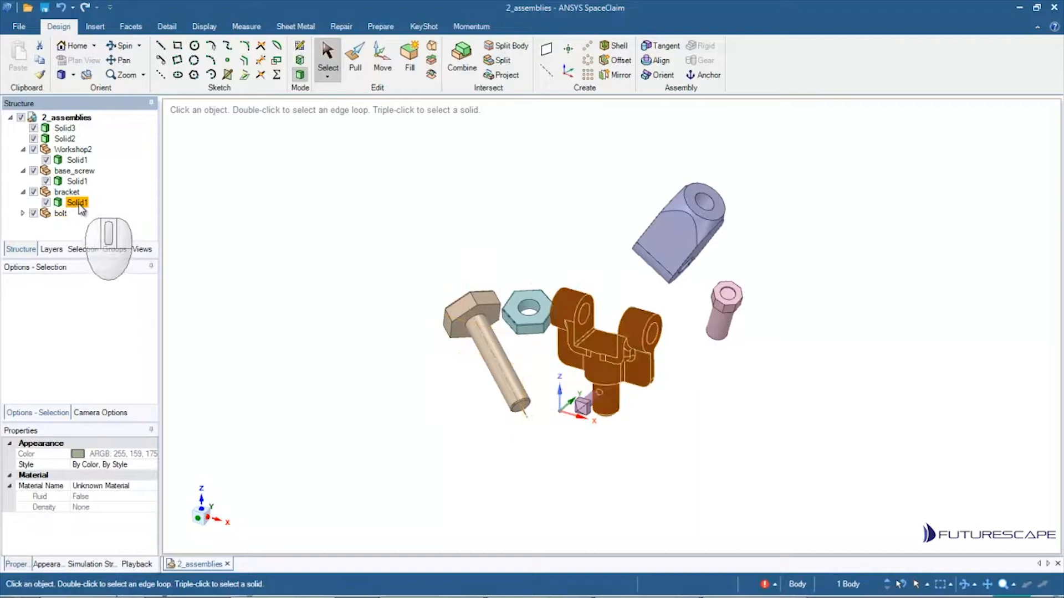
{"action": "left_click", "coordinate": [67, 192]}
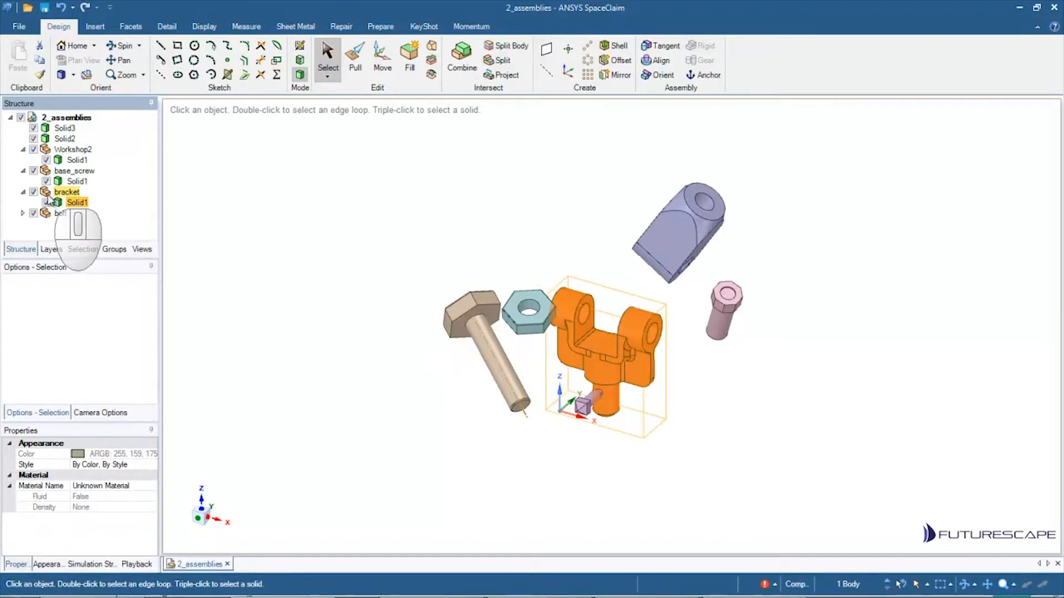
{"action": "left_click", "coordinate": [67, 191]}
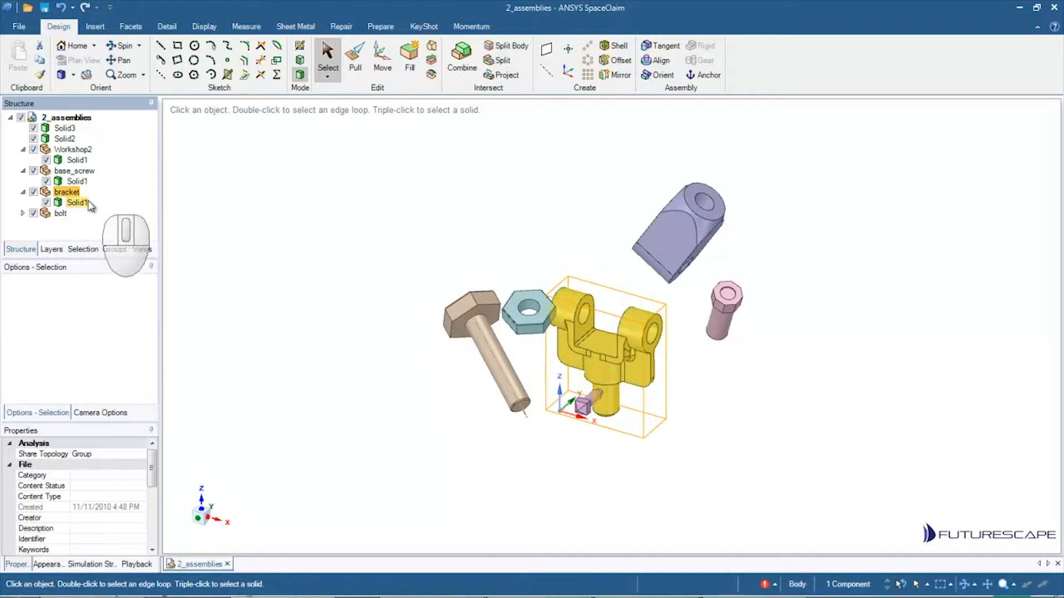
{"action": "left_click", "coordinate": [576, 318]}
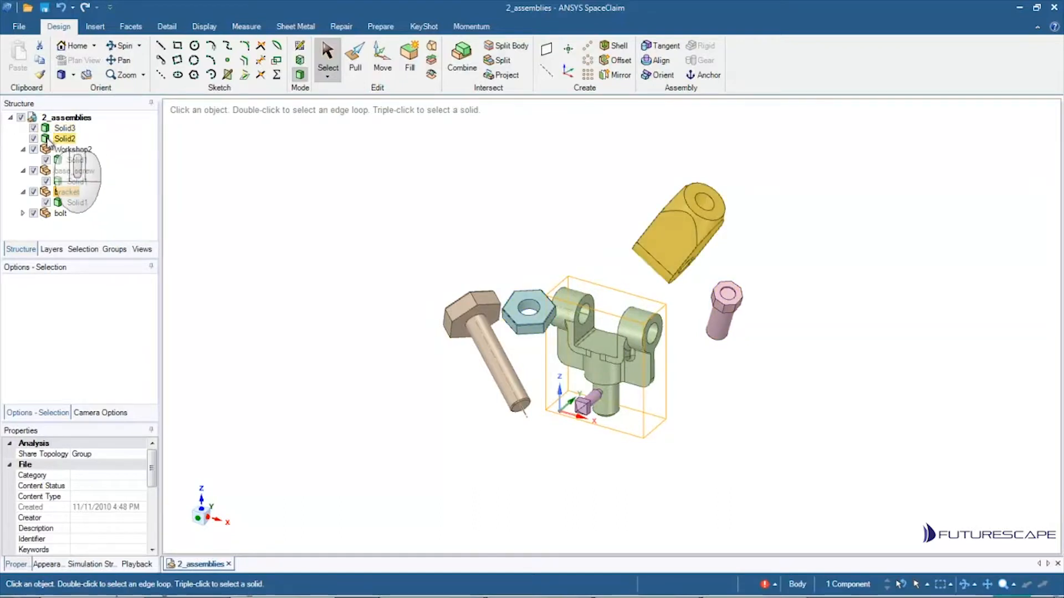
Step: Select the hex nut Solid3 and move it above the bolt with the Move tool
{"action": "left_click", "coordinate": [65, 128]}
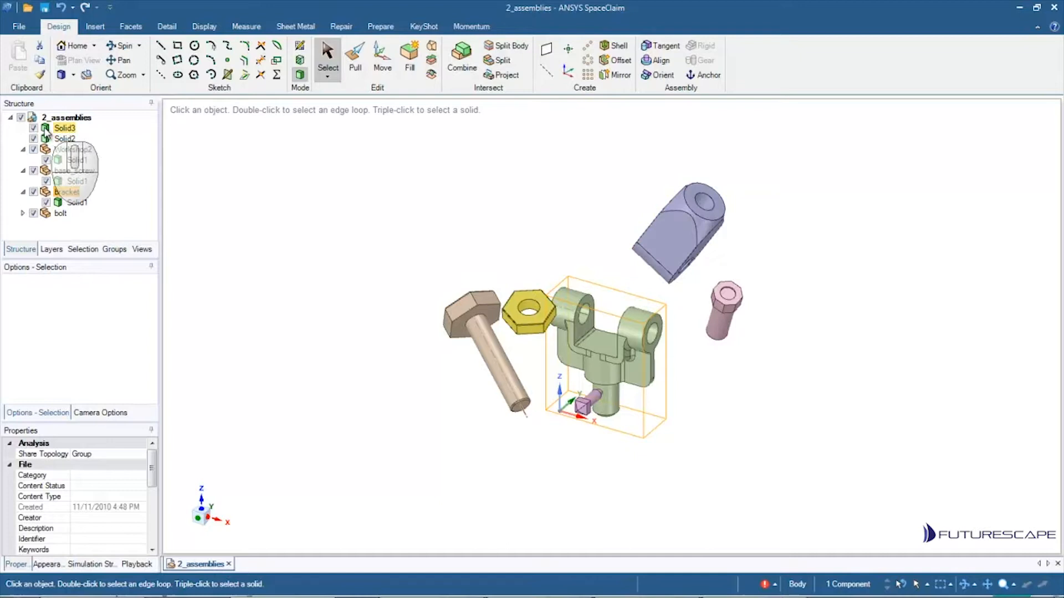
{"action": "left_click", "coordinate": [526, 316]}
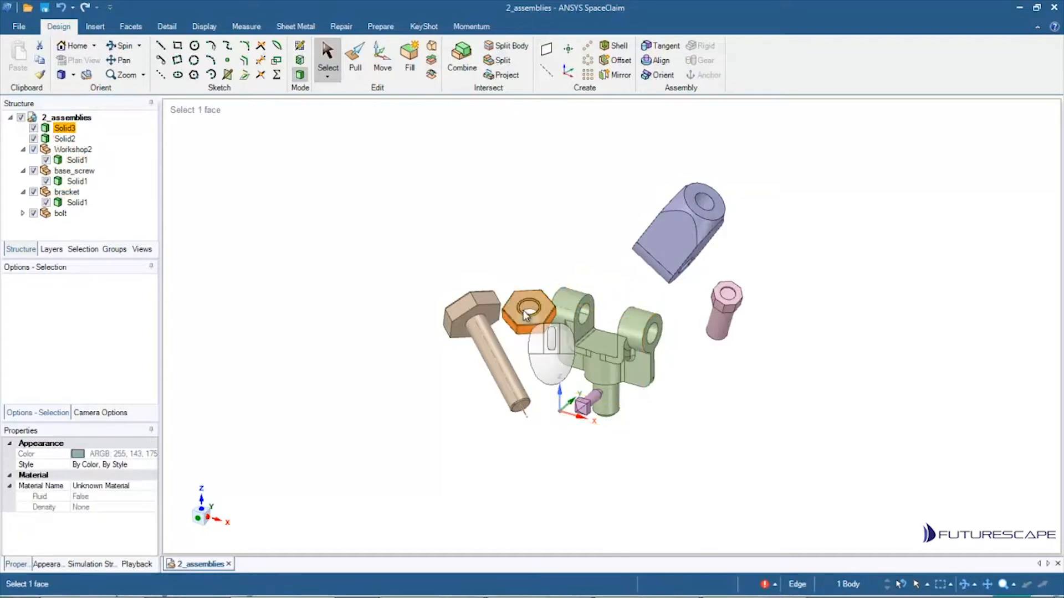
{"action": "left_click", "coordinate": [382, 56]}
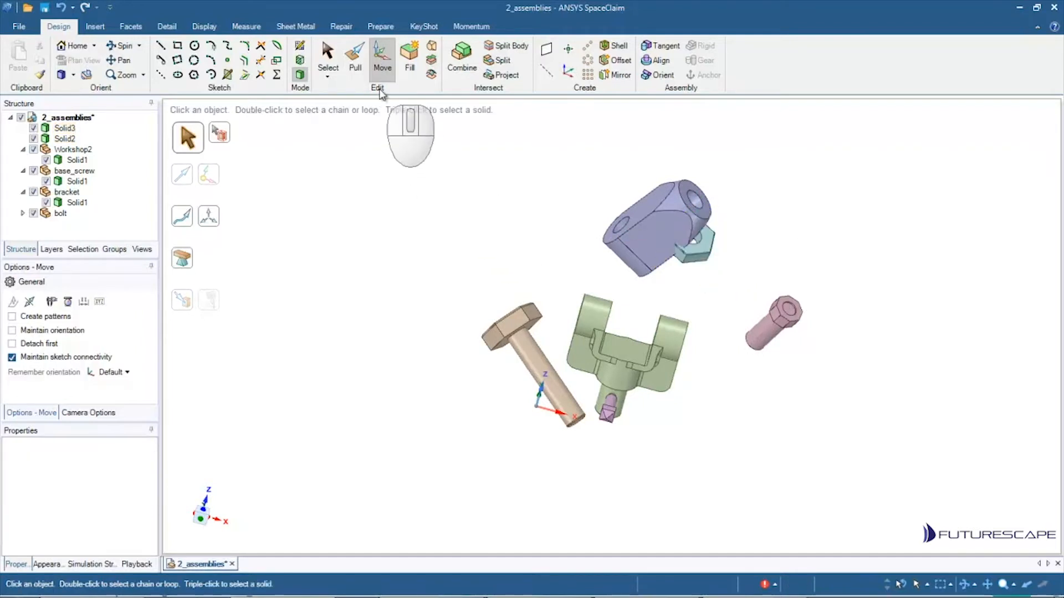
{"action": "left_click", "coordinate": [354, 56]}
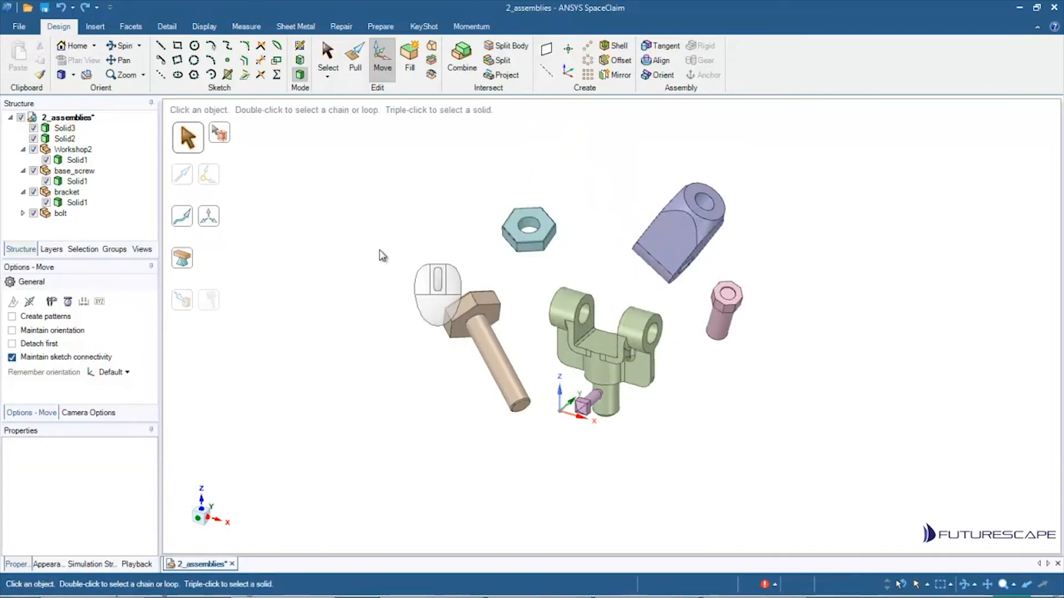
Step: Move the purple Solid2 block into a new component and name it 'sleeve'
{"action": "left_click", "coordinate": [65, 138]}
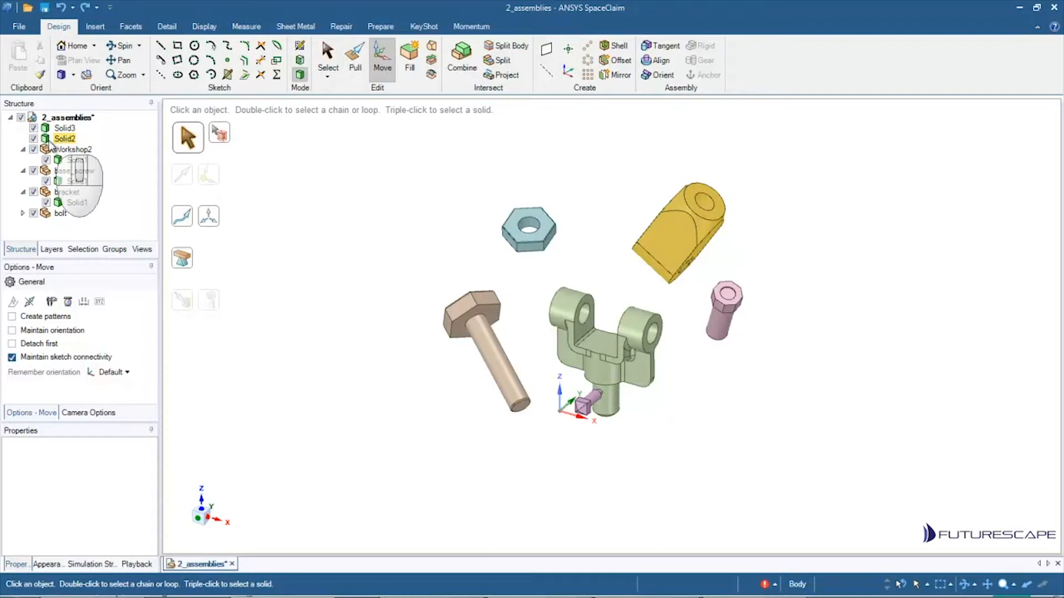
{"action": "right_click", "coordinate": [50, 138]}
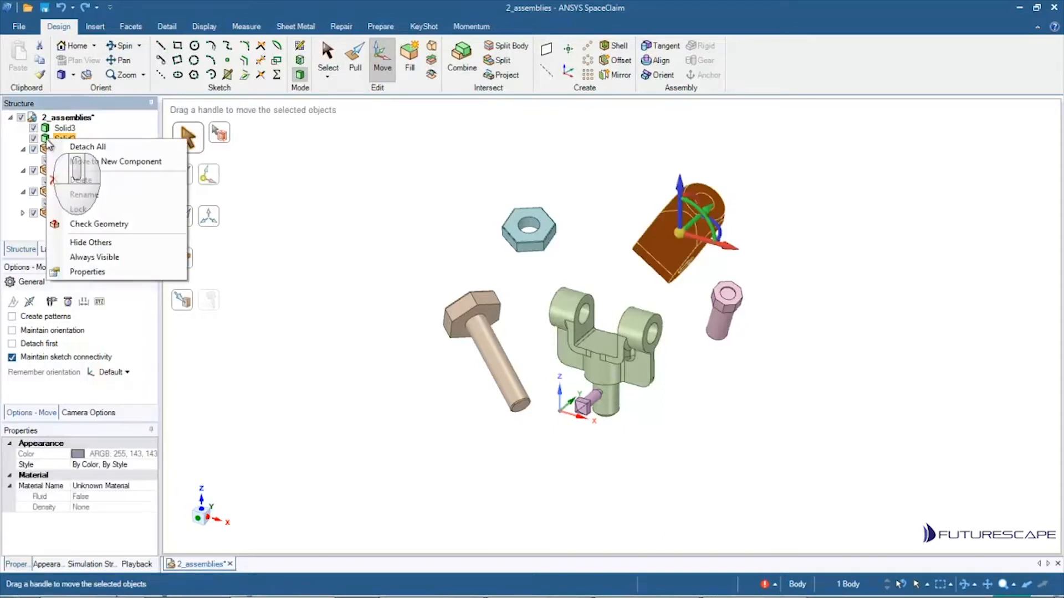
{"action": "mouse_move", "coordinate": [87, 149]}
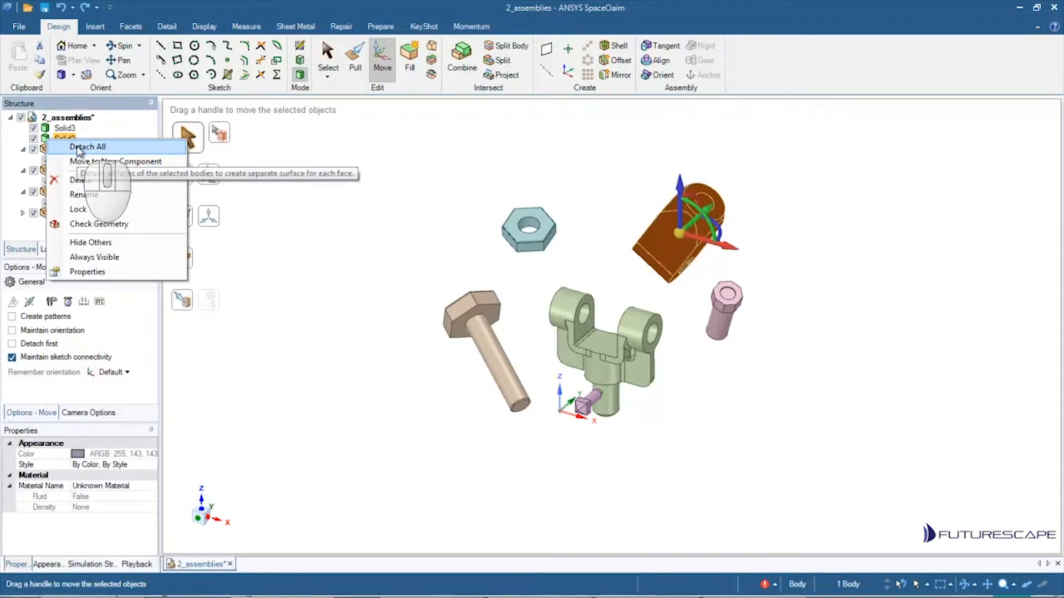
{"action": "mouse_move", "coordinate": [105, 166]}
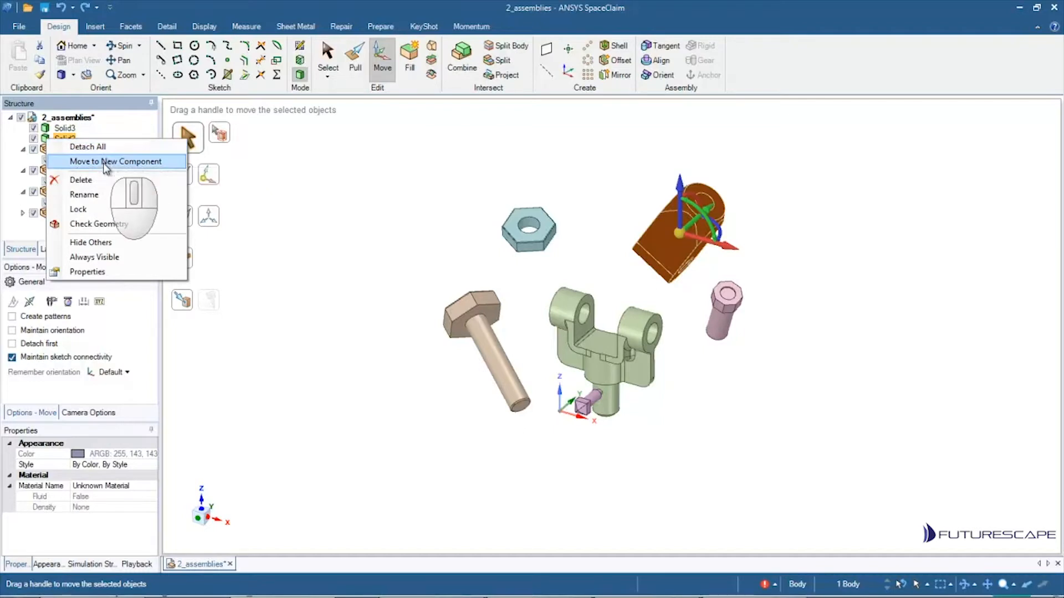
{"action": "mouse_move", "coordinate": [107, 169]}
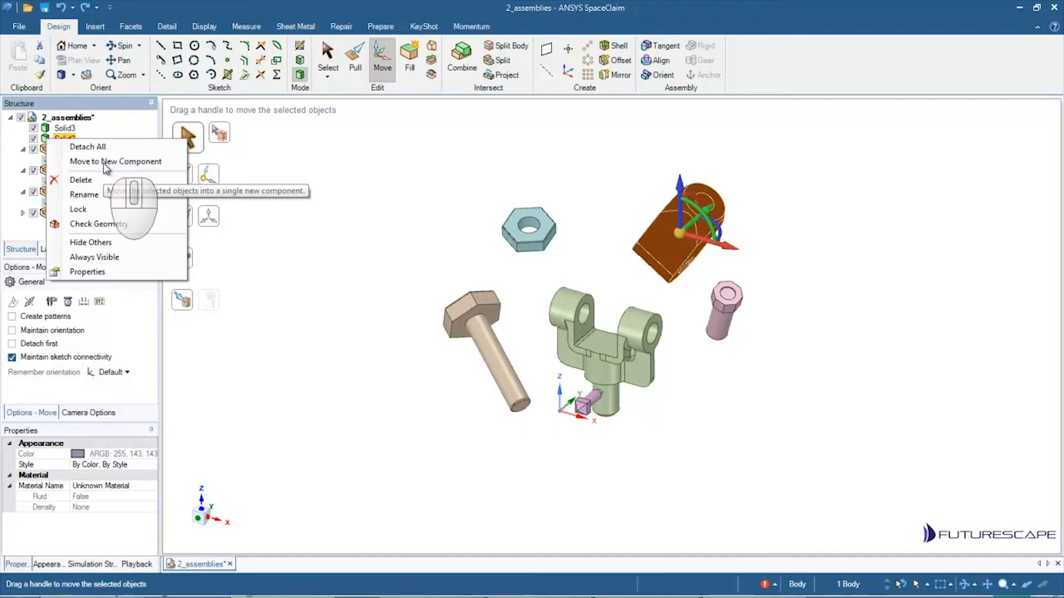
{"action": "left_click", "coordinate": [115, 161]}
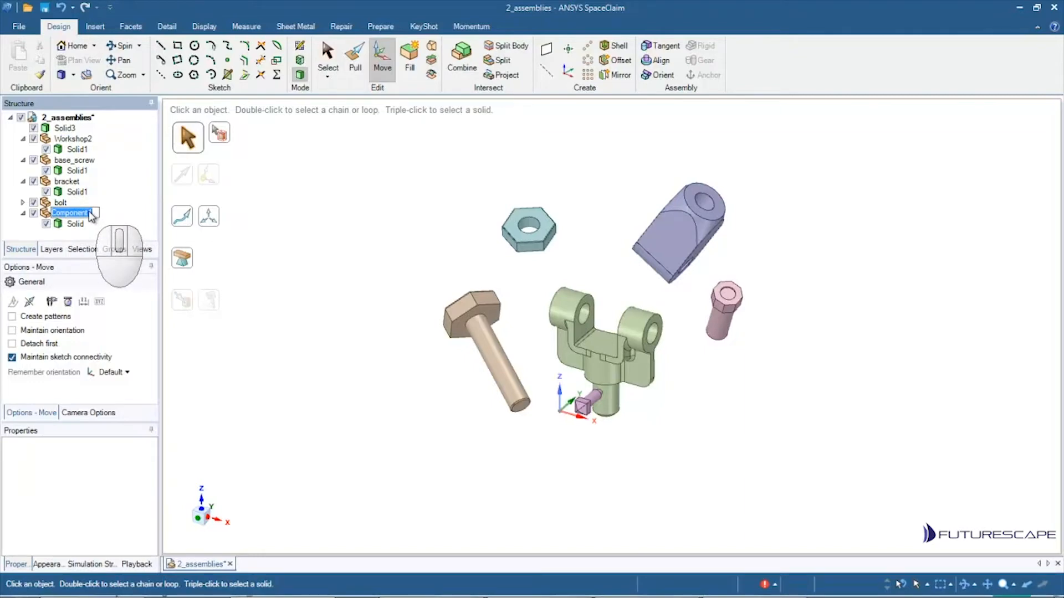
{"action": "type", "text": "sleeve"}
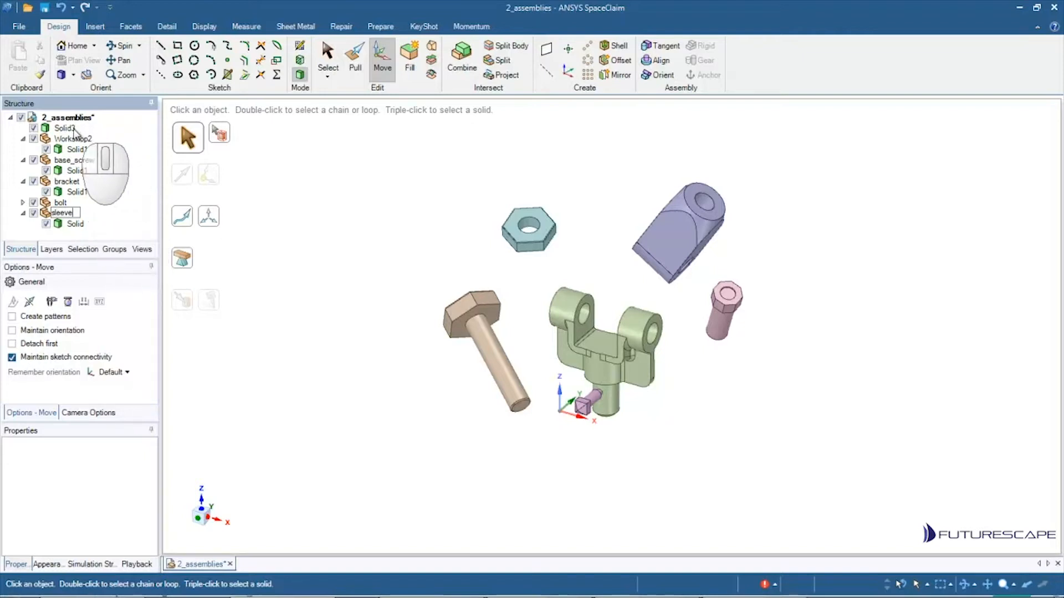
Step: Detach the hex nut and sleeve solids and move each into its own new component
{"action": "left_click", "coordinate": [60, 161]}
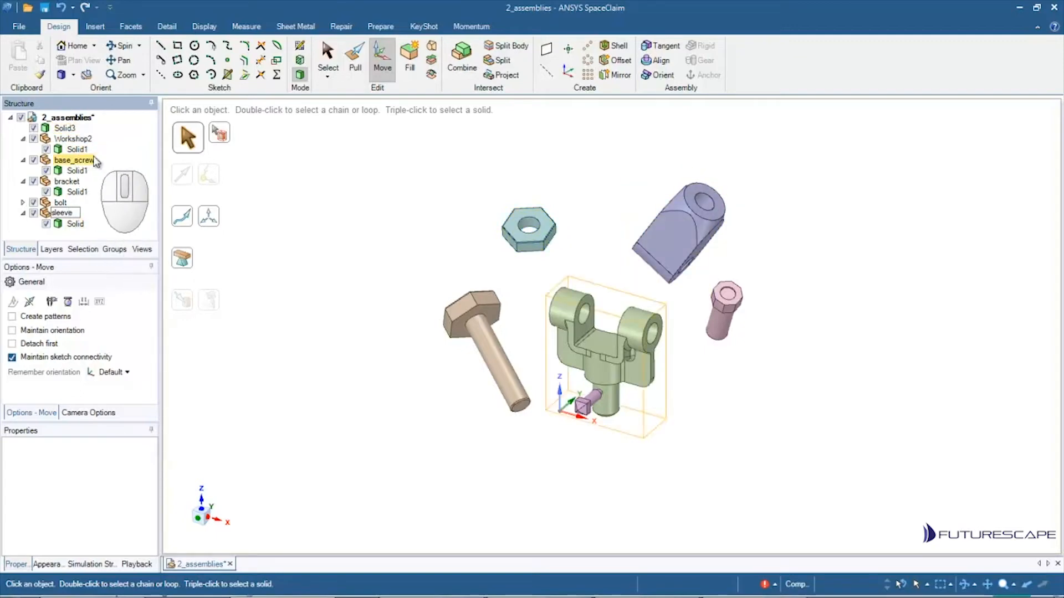
{"action": "left_click", "coordinate": [67, 128]}
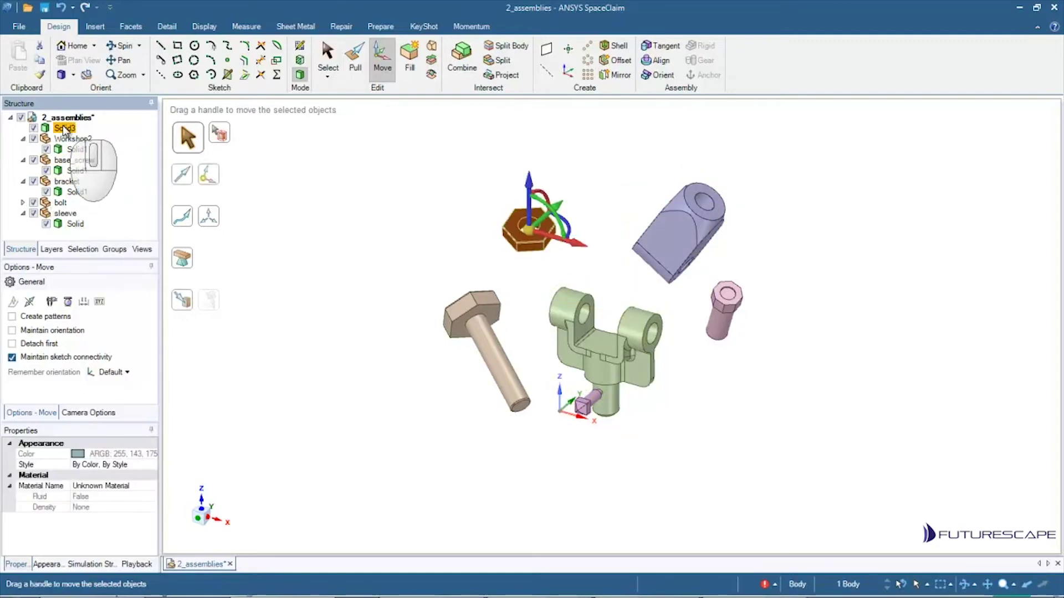
{"action": "right_click", "coordinate": [66, 127]}
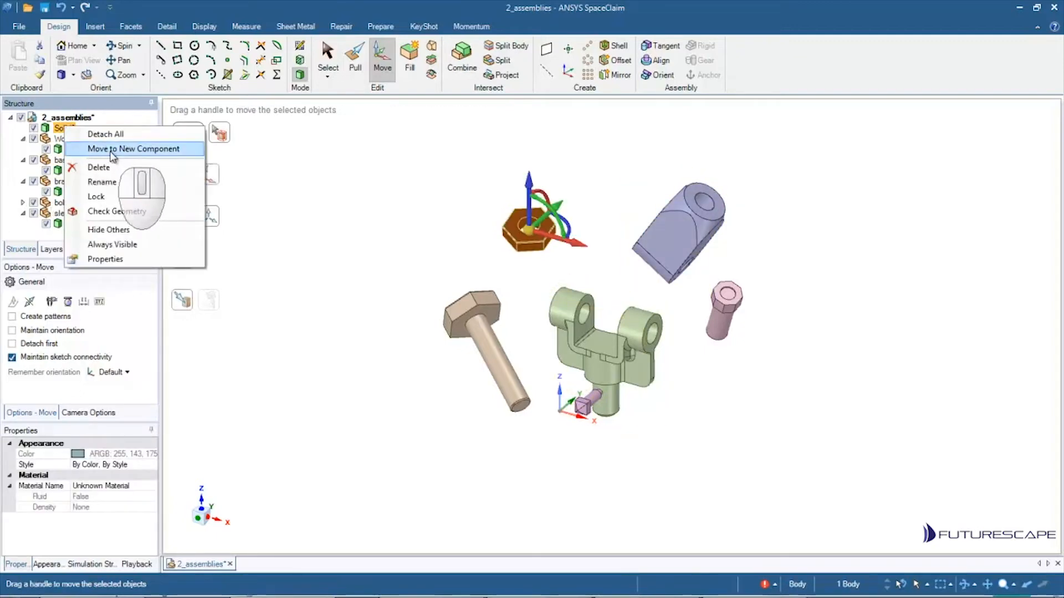
{"action": "mouse_move", "coordinate": [112, 155]}
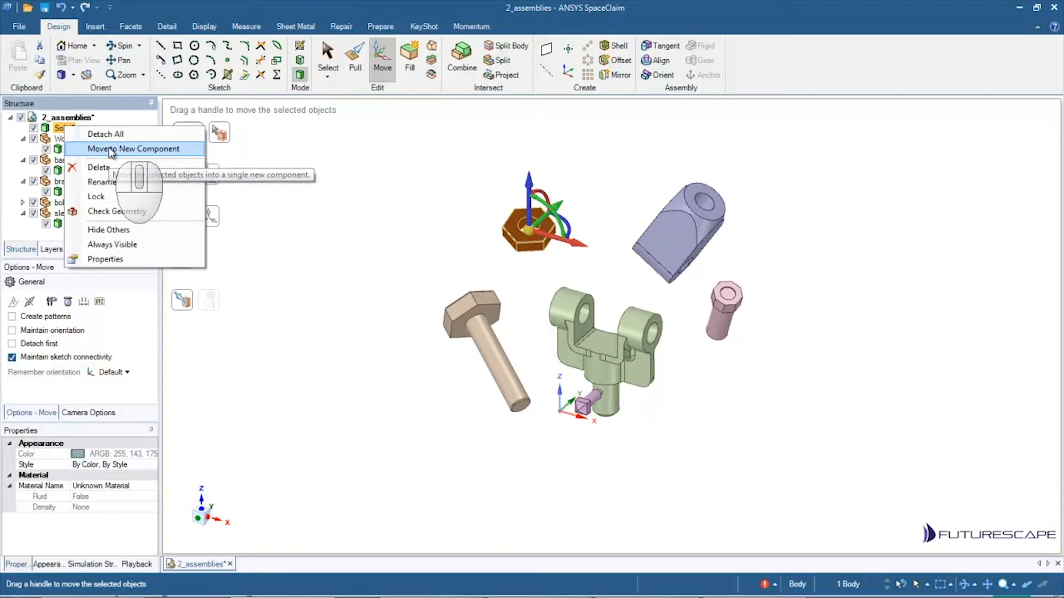
{"action": "mouse_move", "coordinate": [105, 134]}
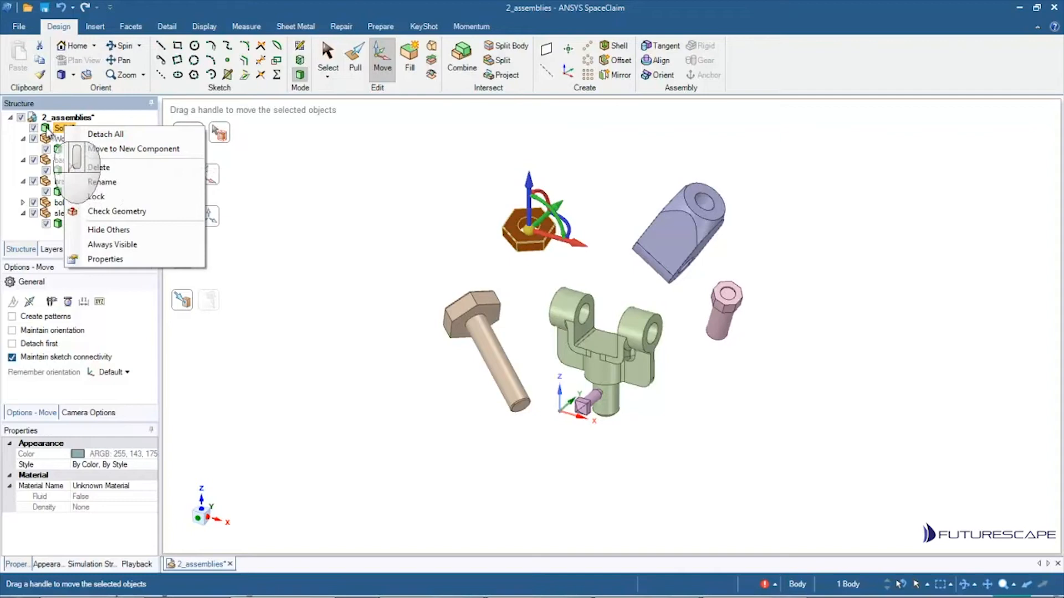
{"action": "mouse_move", "coordinate": [105, 134]}
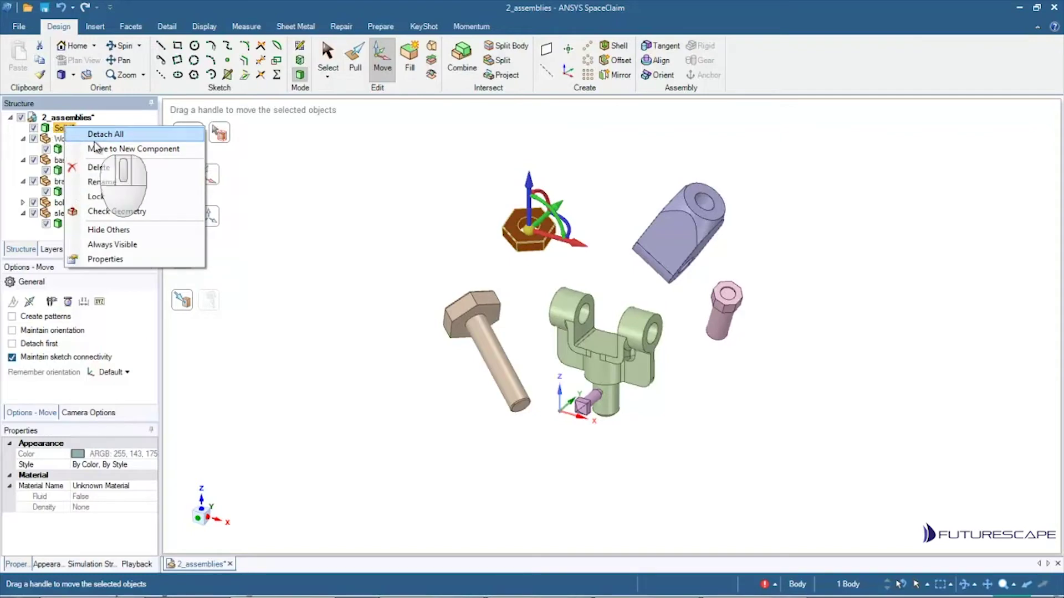
{"action": "mouse_move", "coordinate": [350, 190]}
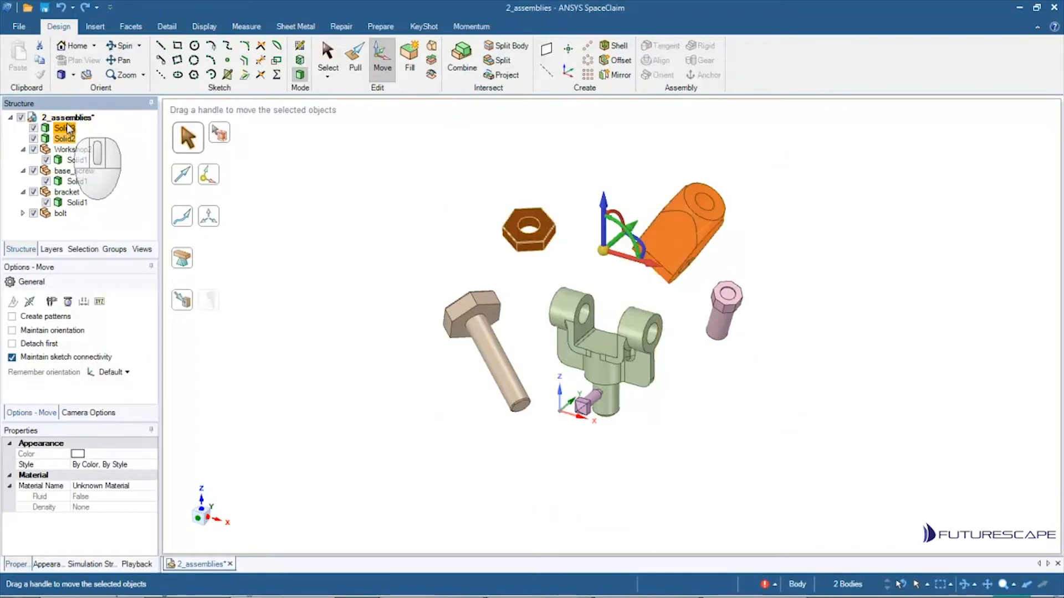
{"action": "right_click", "coordinate": [56, 129]}
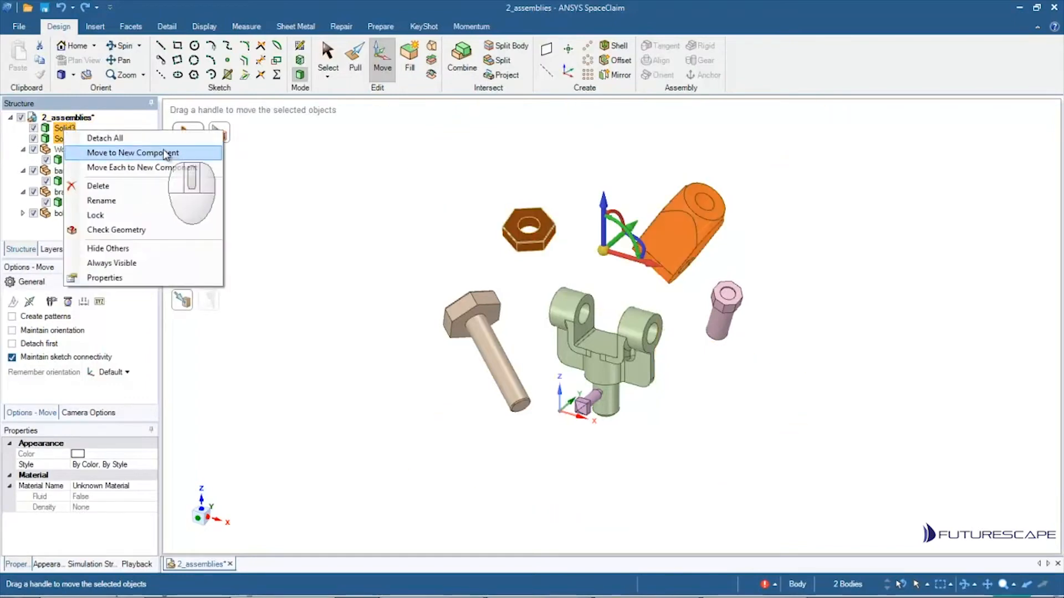
{"action": "mouse_move", "coordinate": [120, 173]}
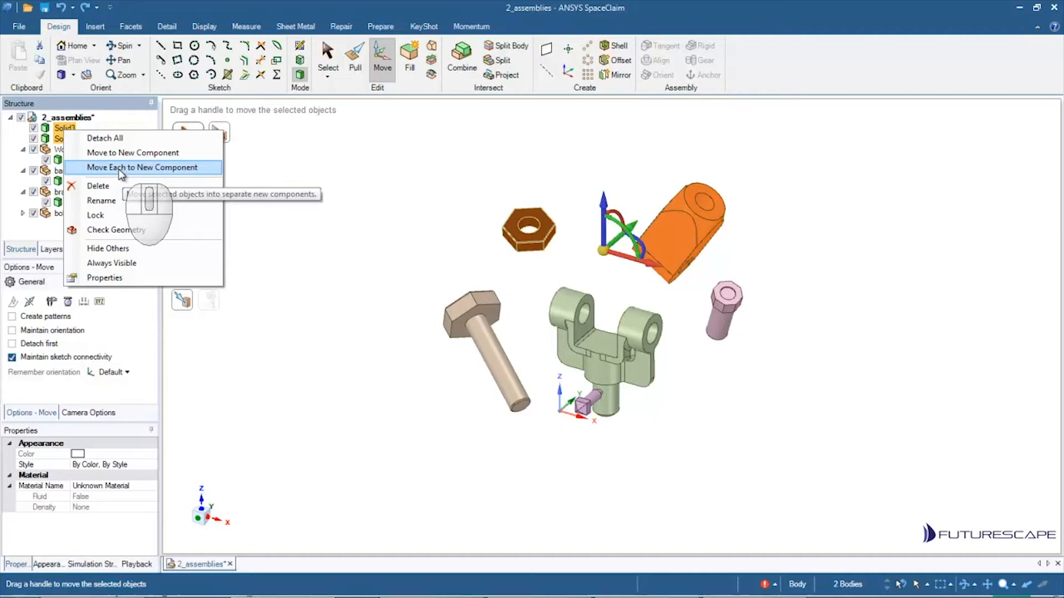
{"action": "left_click", "coordinate": [142, 168]}
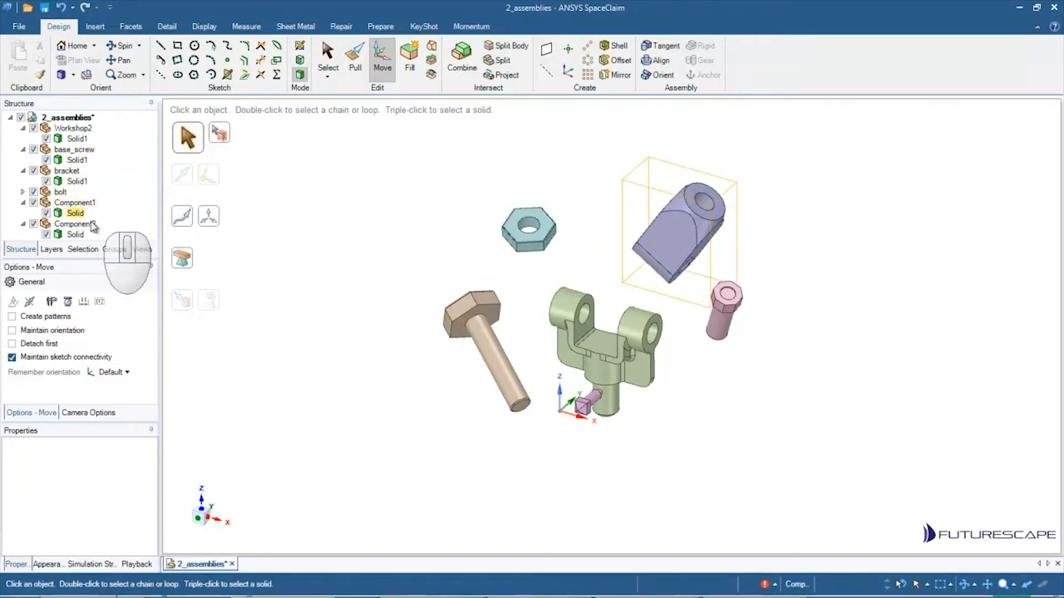
Step: Rename Component1 to 'sleeve' and Component2 to 'Nut'
{"action": "left_click", "coordinate": [76, 223]}
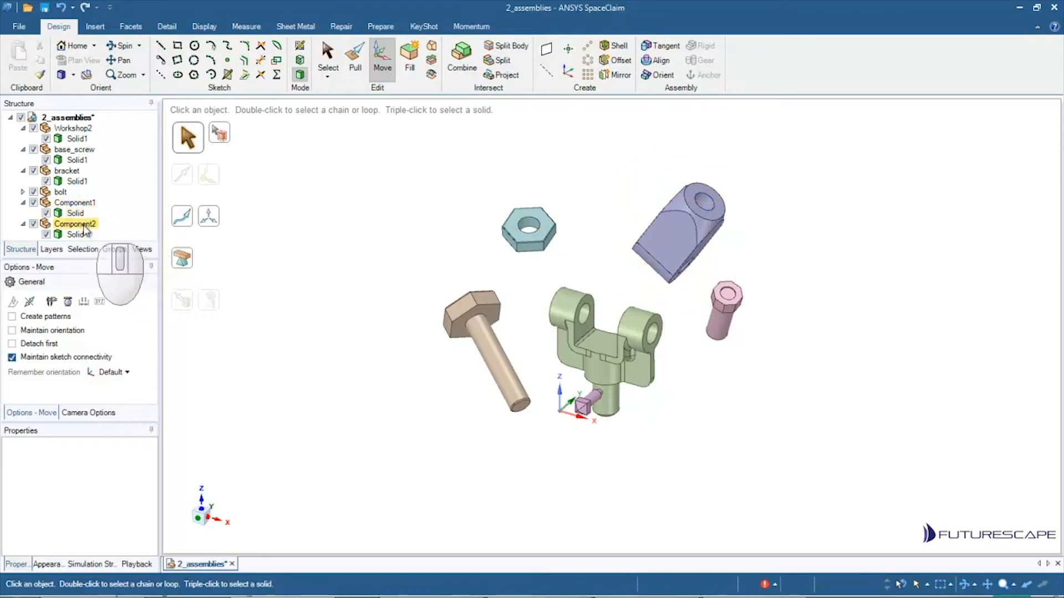
{"action": "left_click", "coordinate": [75, 203]}
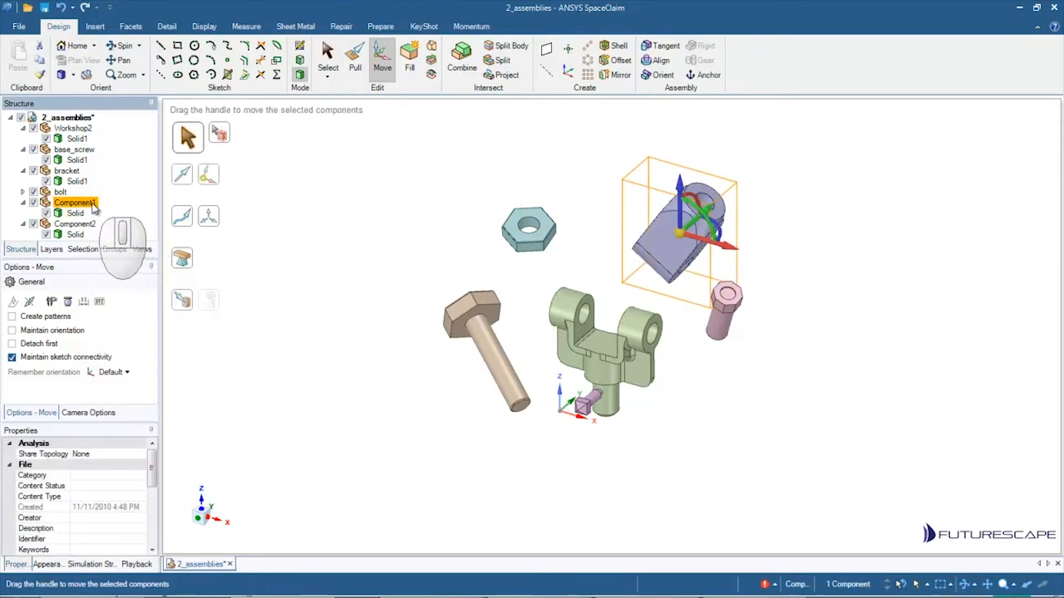
{"action": "double_click", "coordinate": [72, 202]}
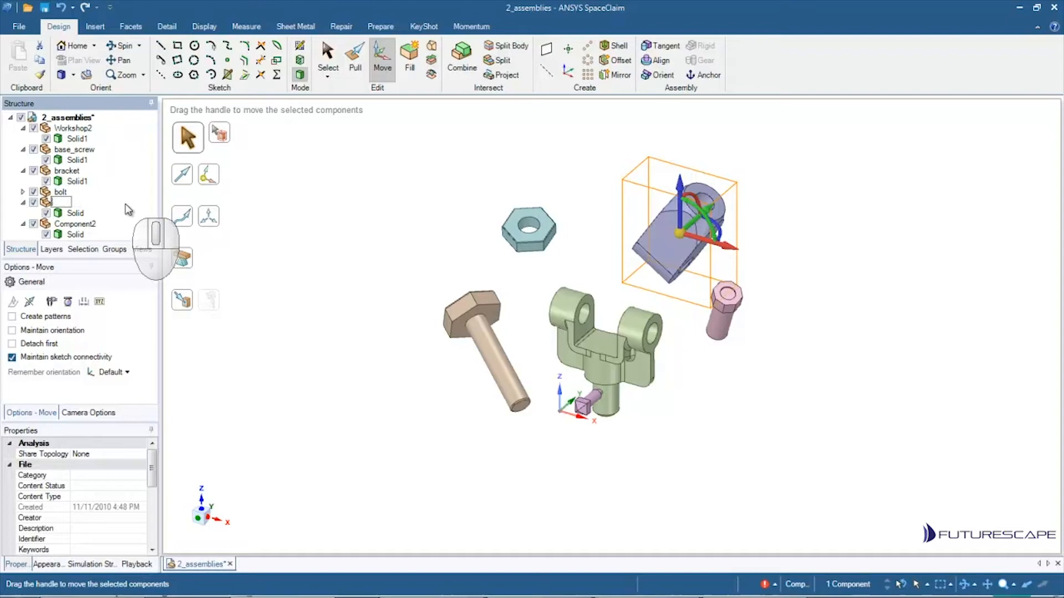
{"action": "type", "text": "sleeve"}
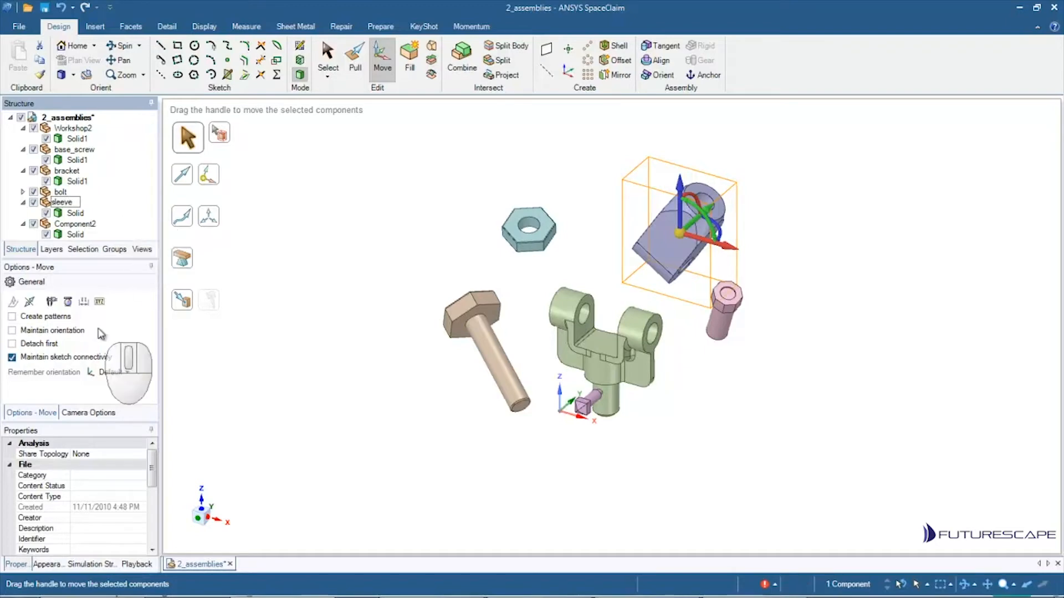
{"action": "left_click", "coordinate": [76, 224]}
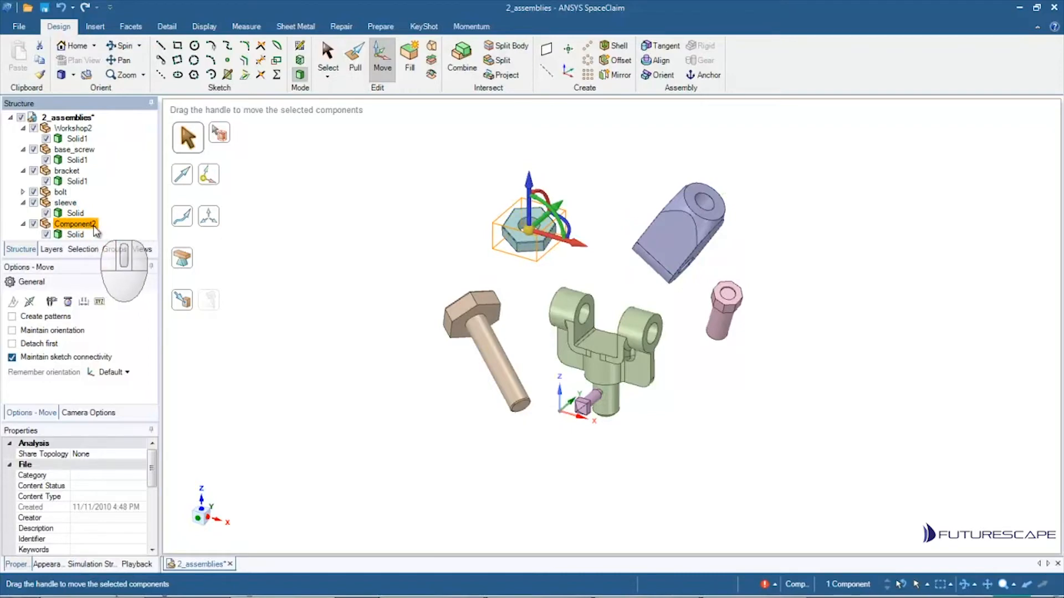
{"action": "double_click", "coordinate": [72, 224]}
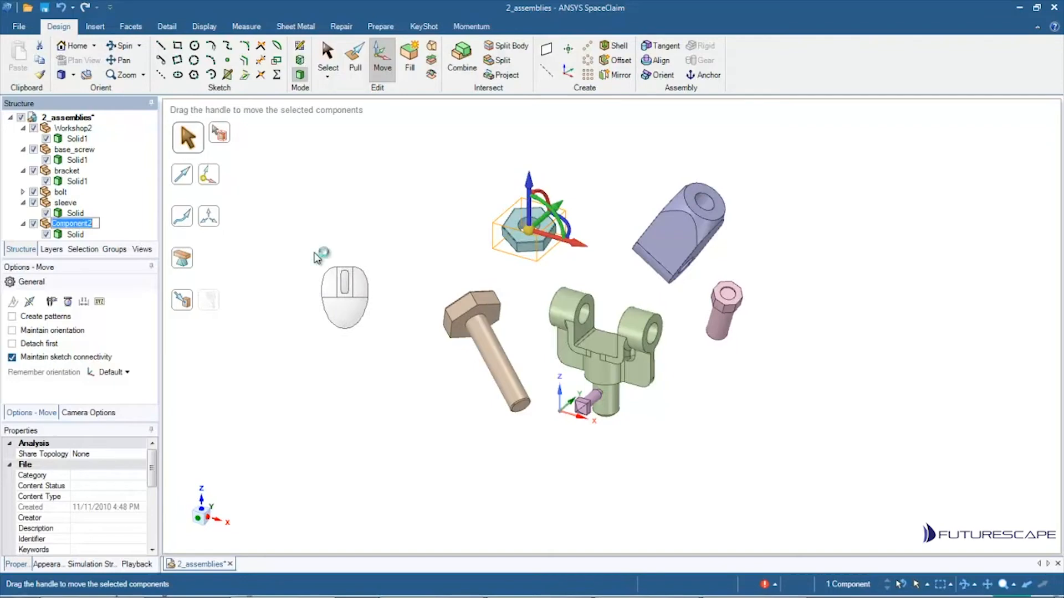
{"action": "type", "text": "Nut"}
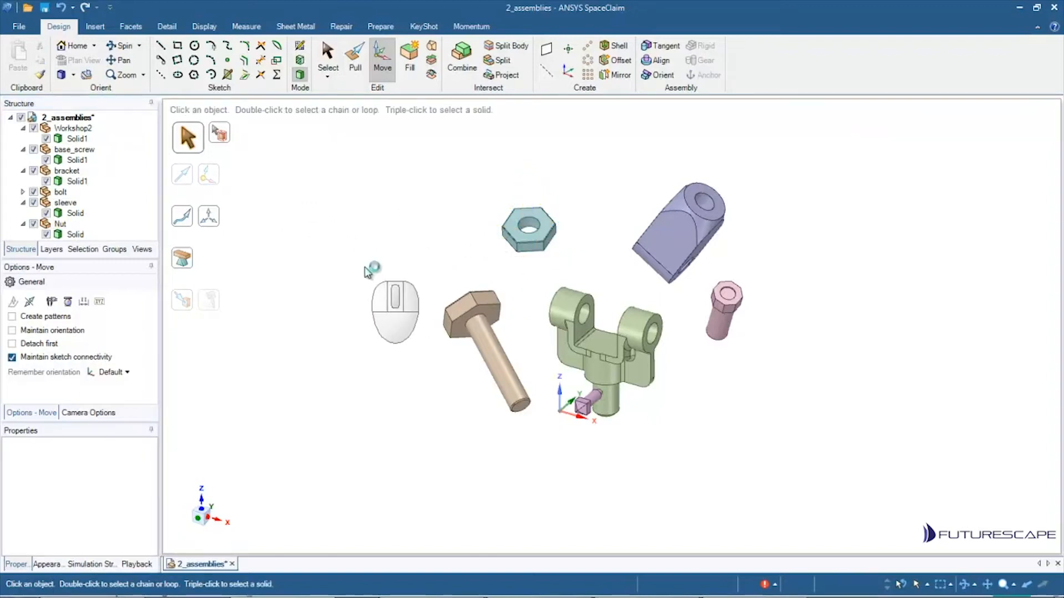
Step: Collapse the tree to list Workshop2, base_screw, bracket, bolt, sleeve and Nut
{"action": "left_click", "coordinate": [66, 171]}
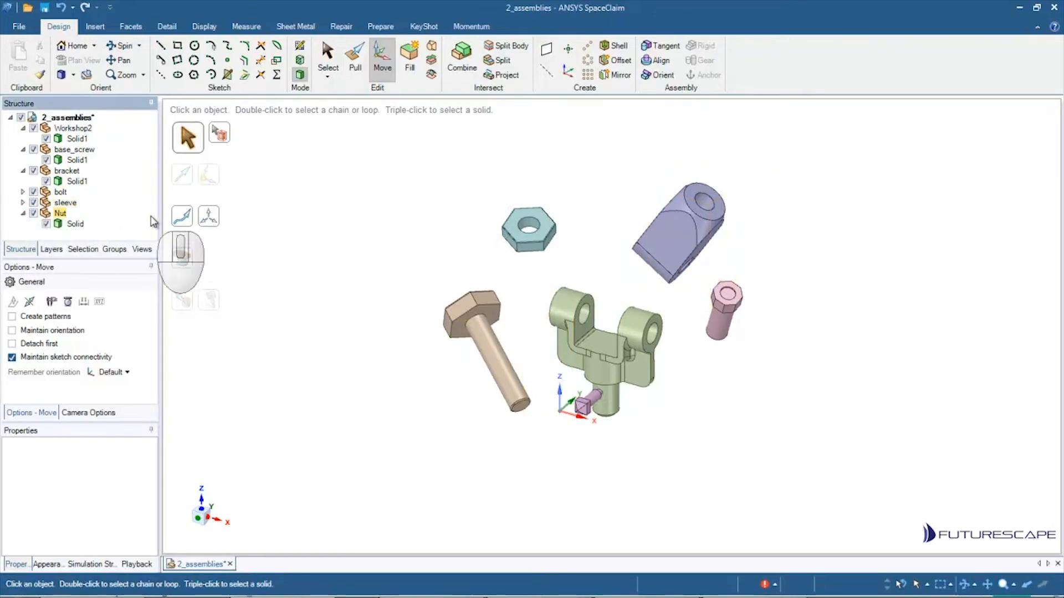
{"action": "left_click", "coordinate": [77, 160]}
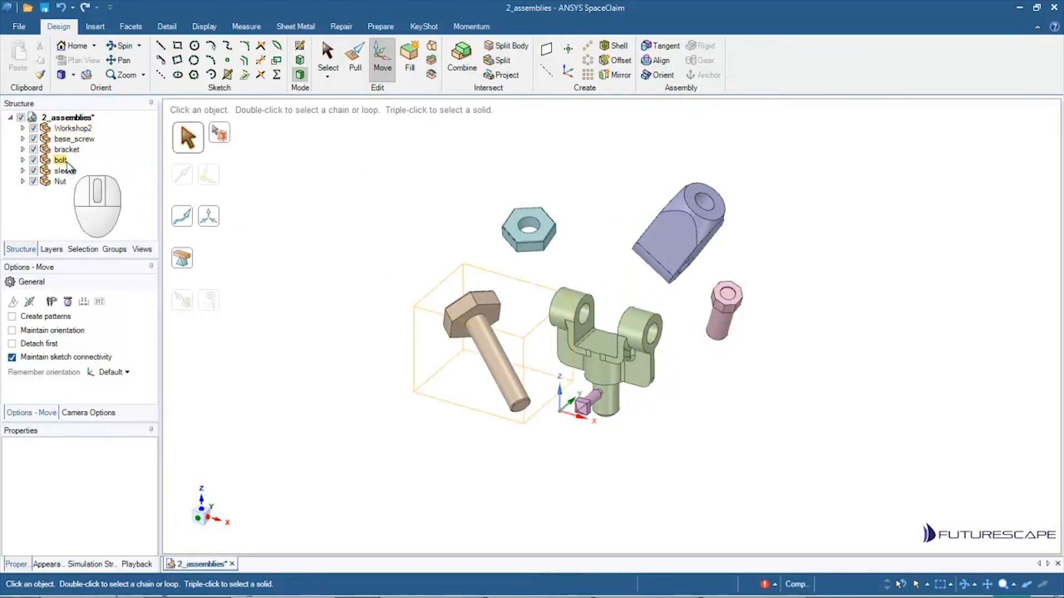
{"action": "left_click", "coordinate": [63, 150]}
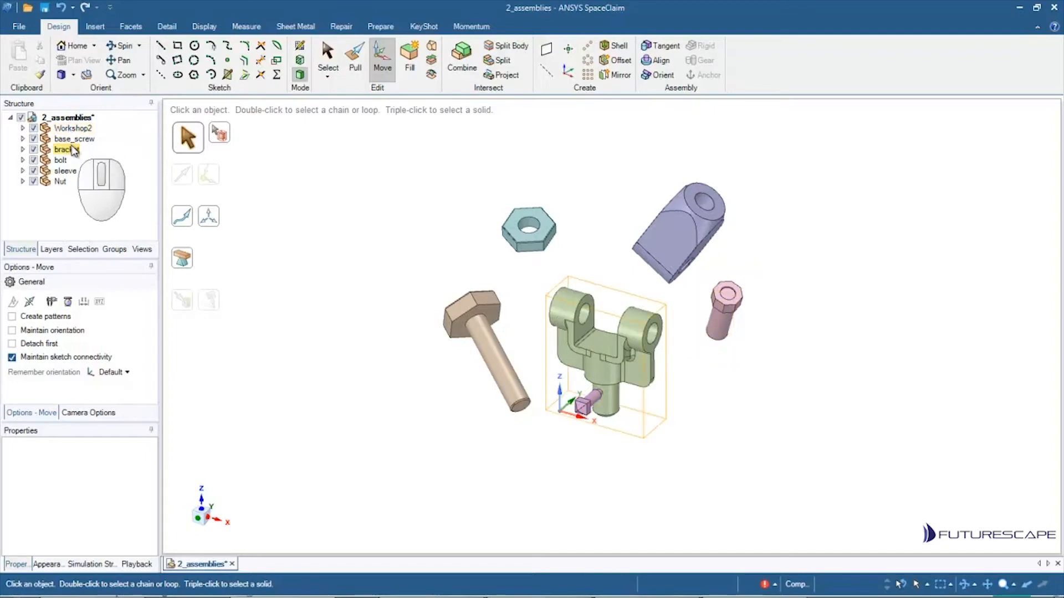
{"action": "left_click", "coordinate": [71, 138]}
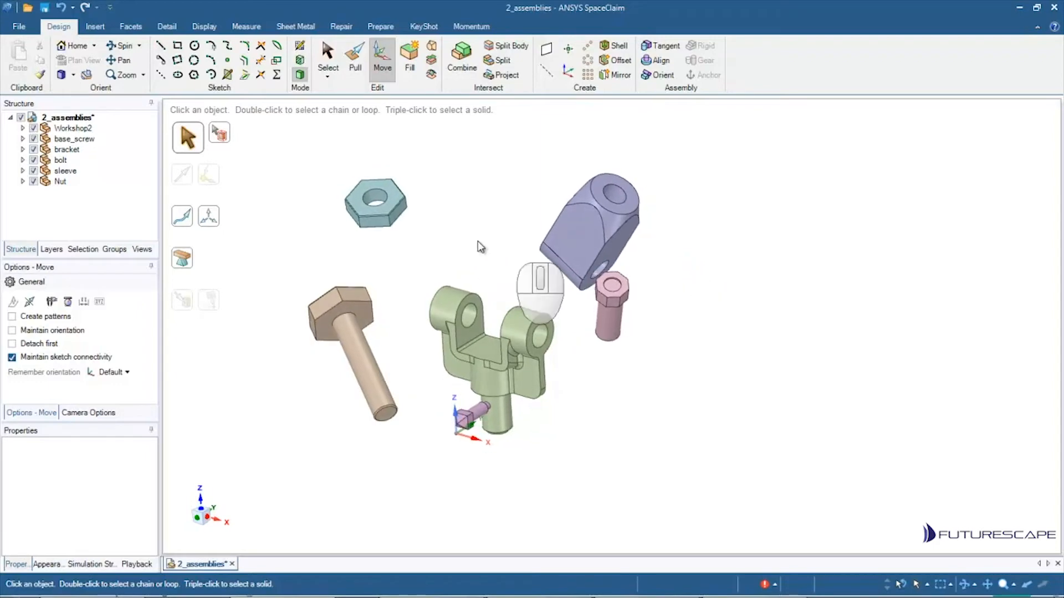
Step: Activate the Align tool in the Assembly group
{"action": "left_click", "coordinate": [51, 159]}
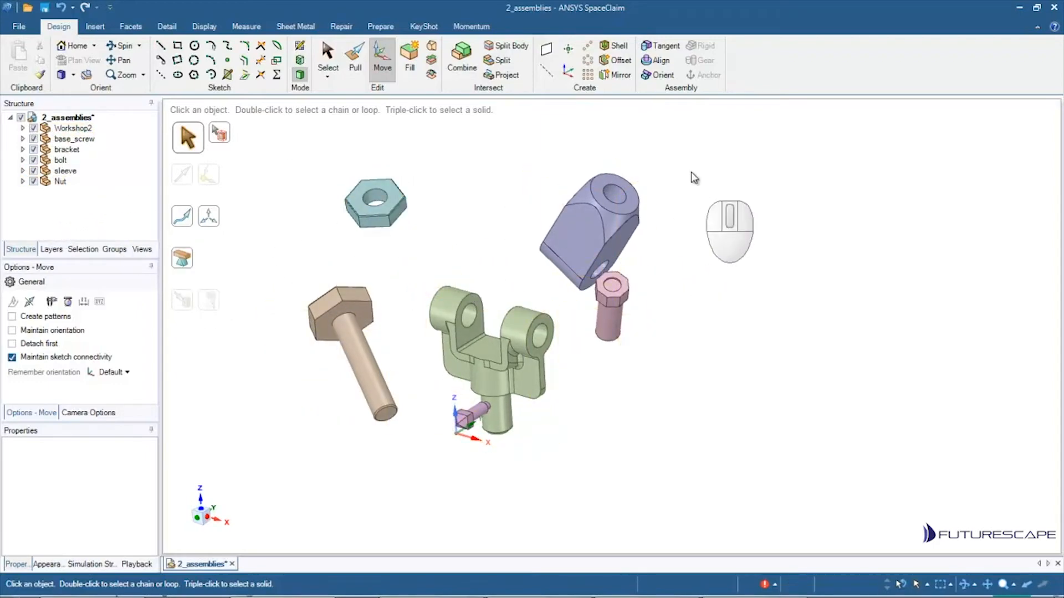
{"action": "mouse_move", "coordinate": [656, 60]}
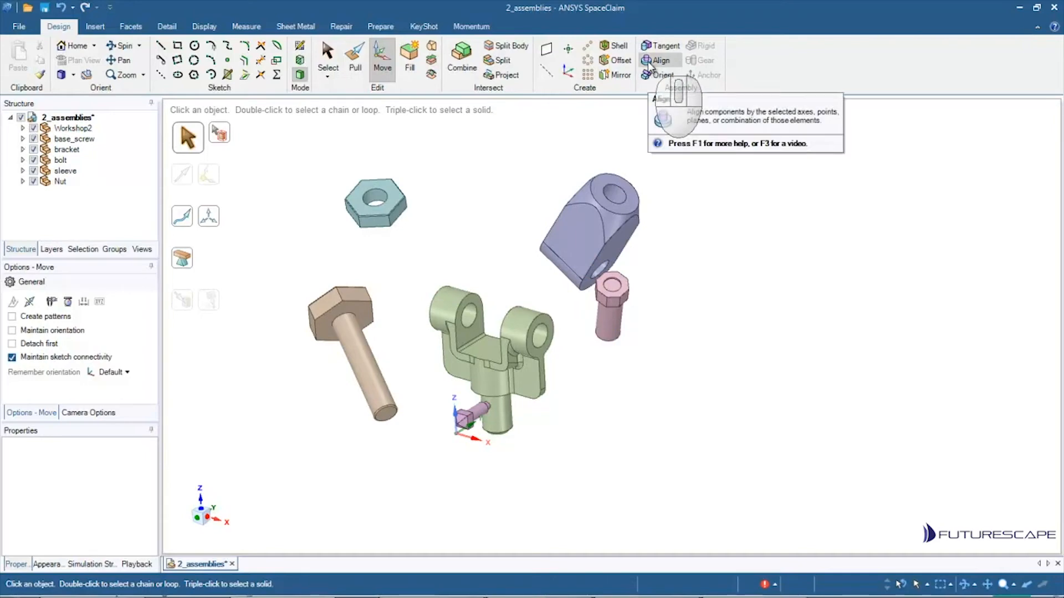
{"action": "mouse_move", "coordinate": [652, 75]}
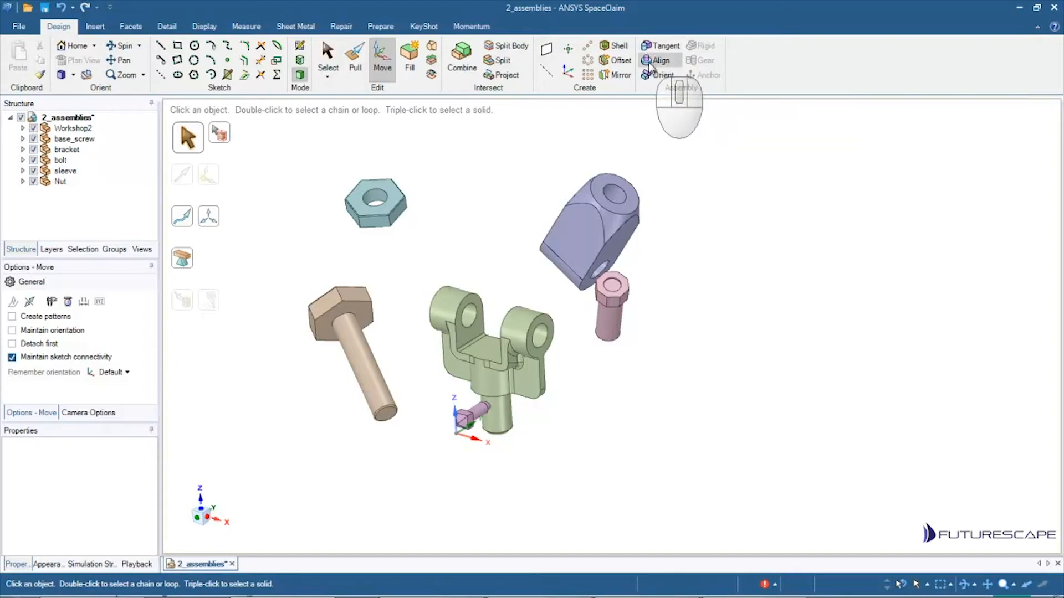
{"action": "mouse_move", "coordinate": [656, 60]}
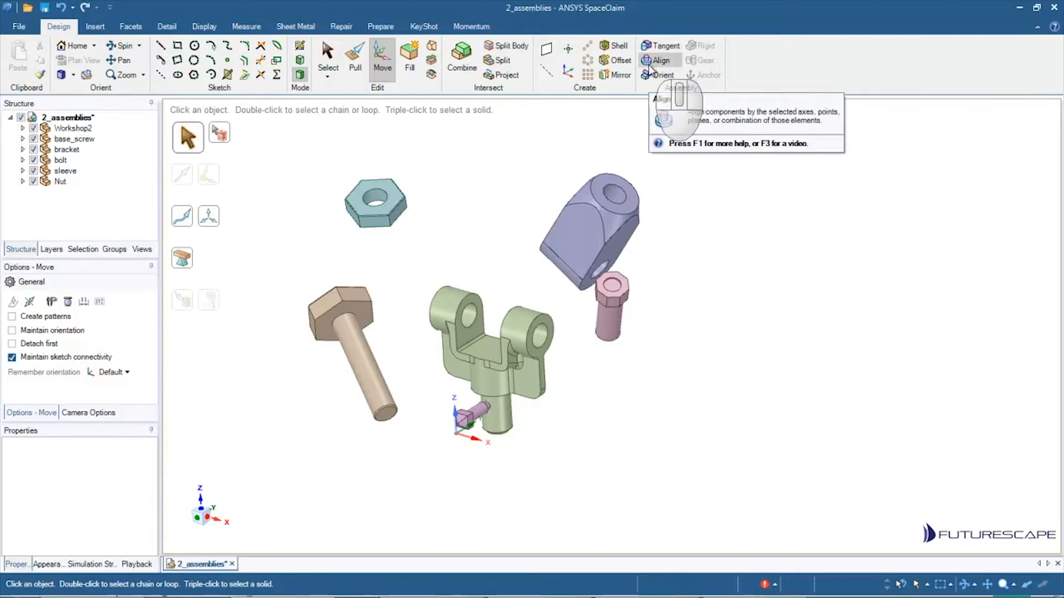
{"action": "mouse_move", "coordinate": [607, 120]}
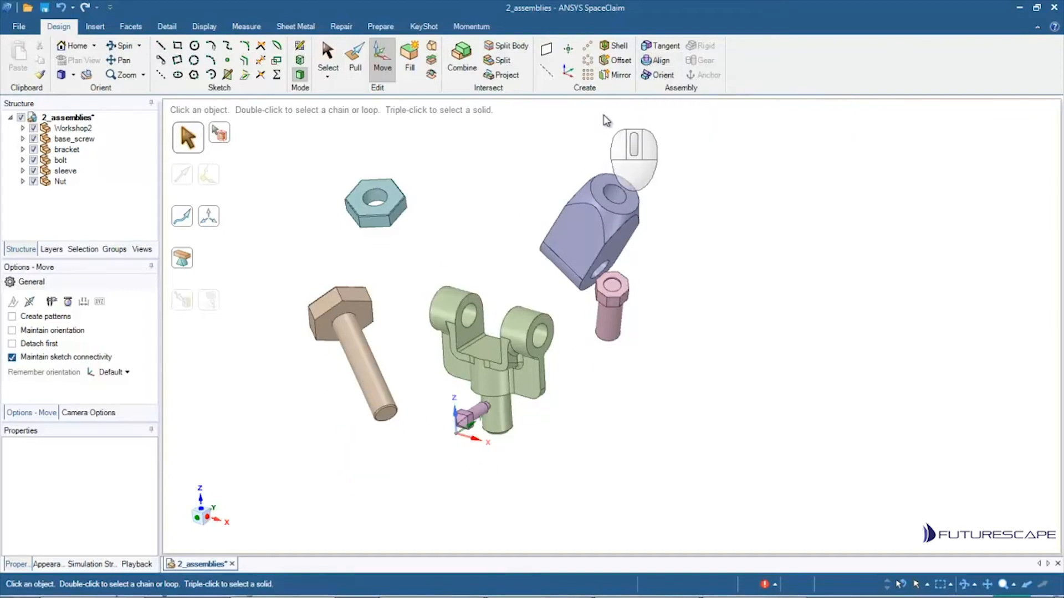
{"action": "left_click", "coordinate": [654, 60]}
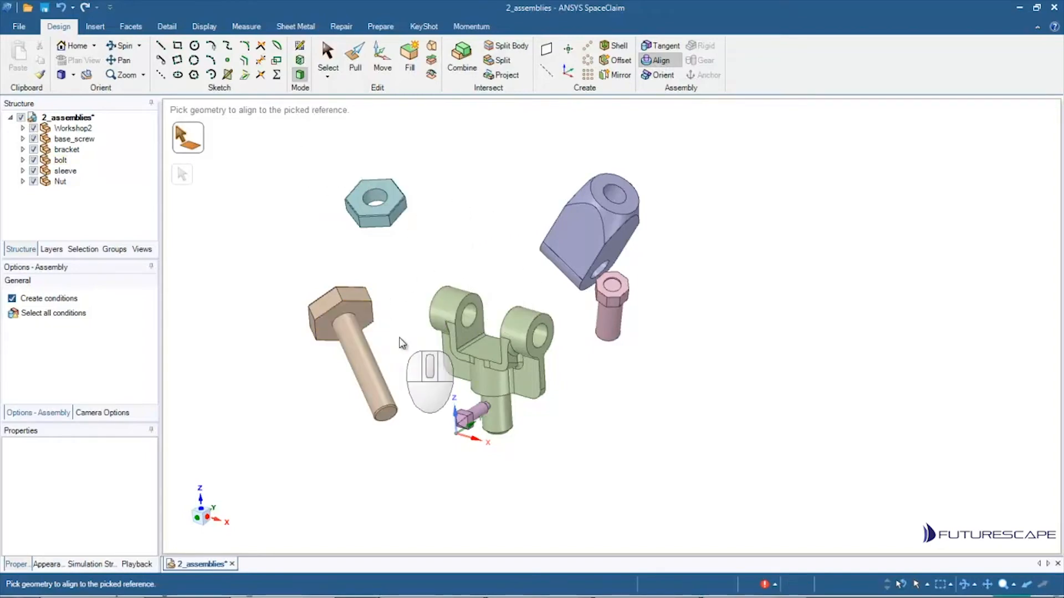
Step: Align the bolt shaft's cylindrical face to the bracket hole so it passes through
{"action": "left_click", "coordinate": [364, 364]}
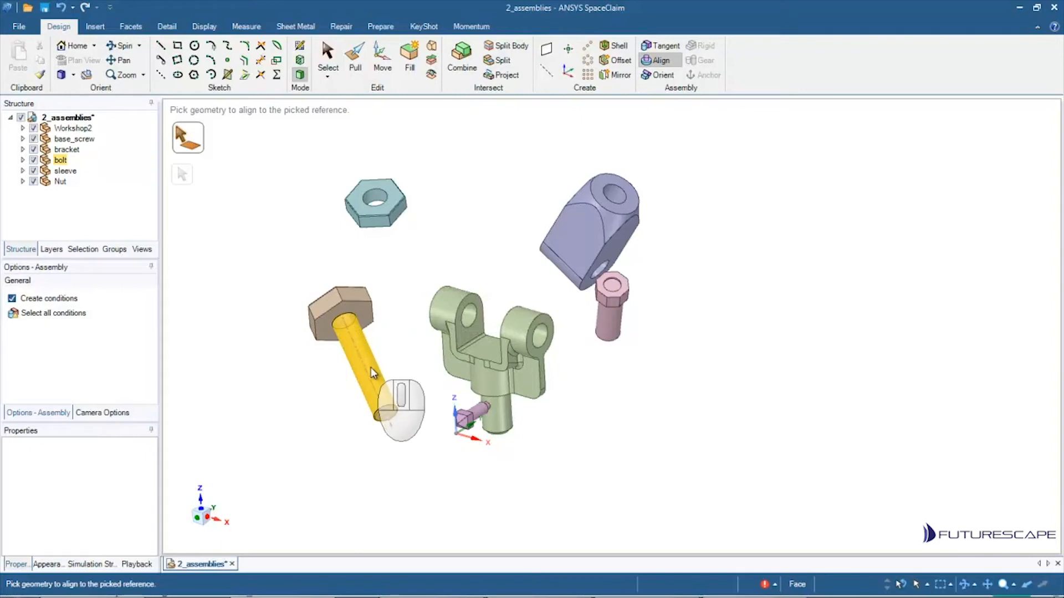
{"action": "left_click", "coordinate": [475, 318]}
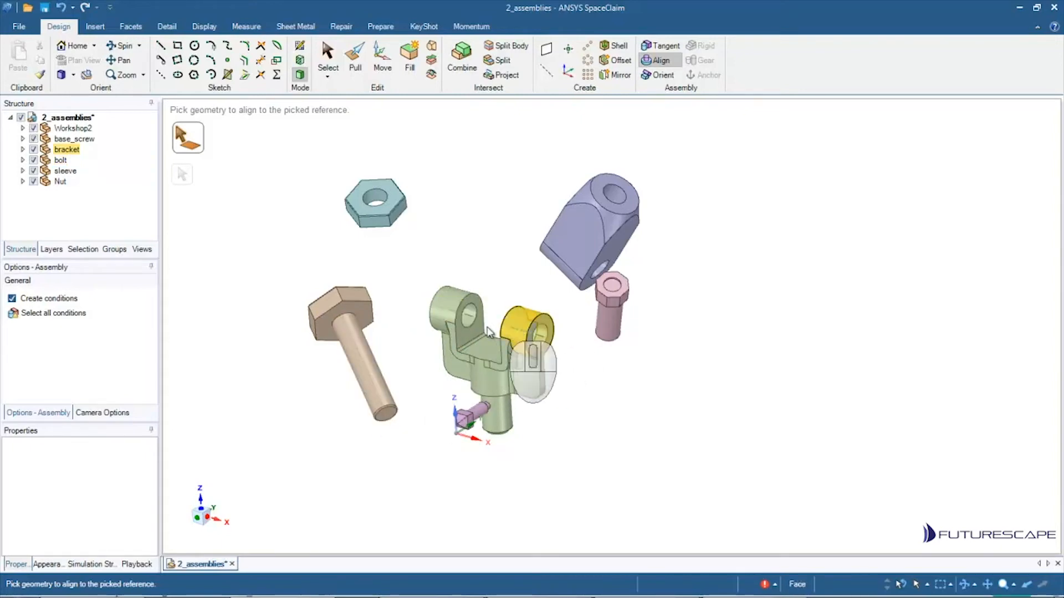
{"action": "left_click", "coordinate": [359, 360]}
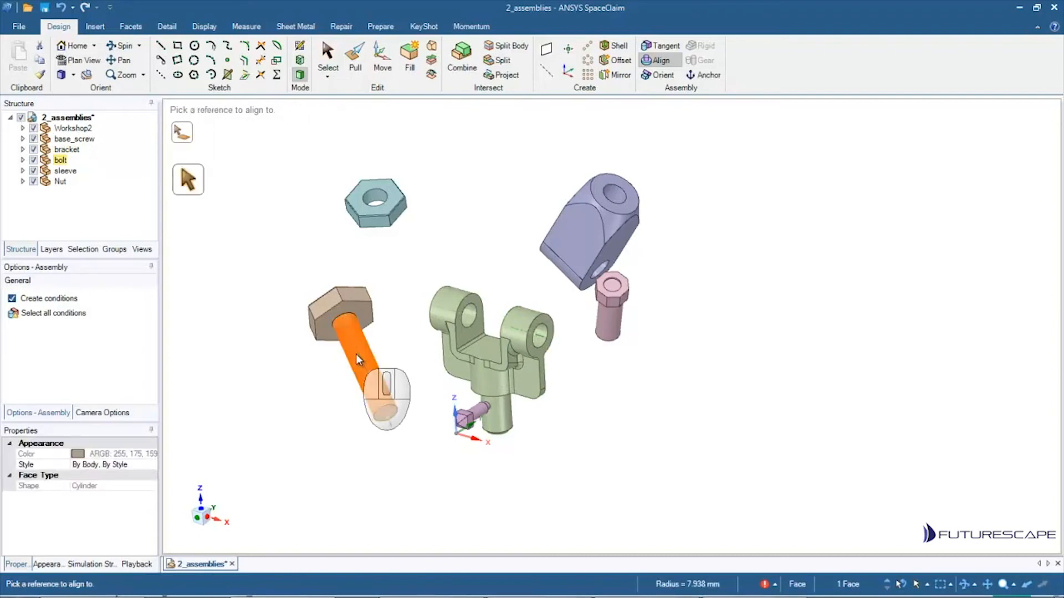
{"action": "left_click", "coordinate": [464, 320]}
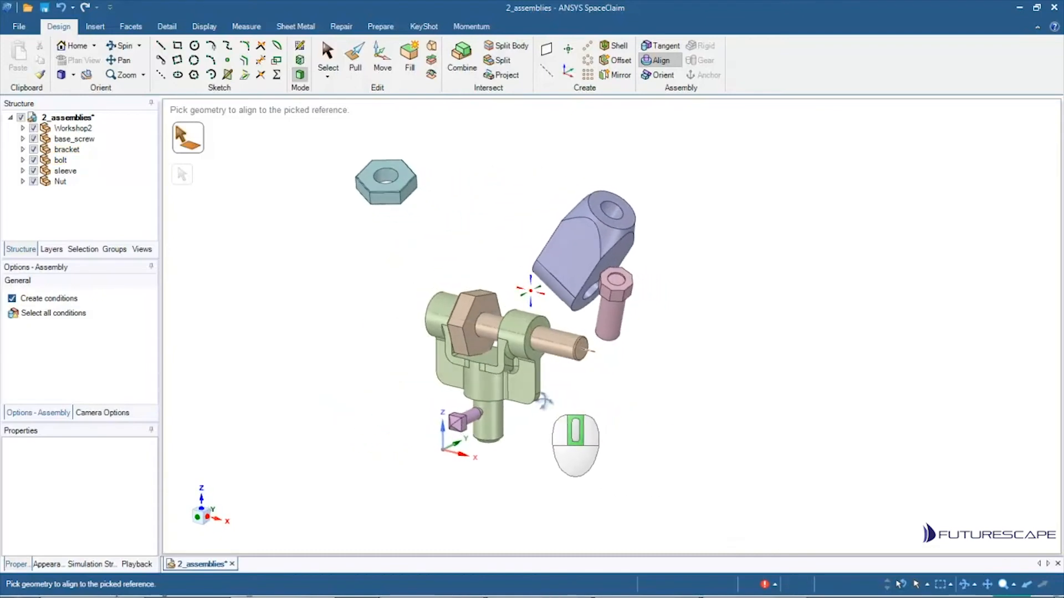
{"action": "left_click", "coordinate": [475, 324]}
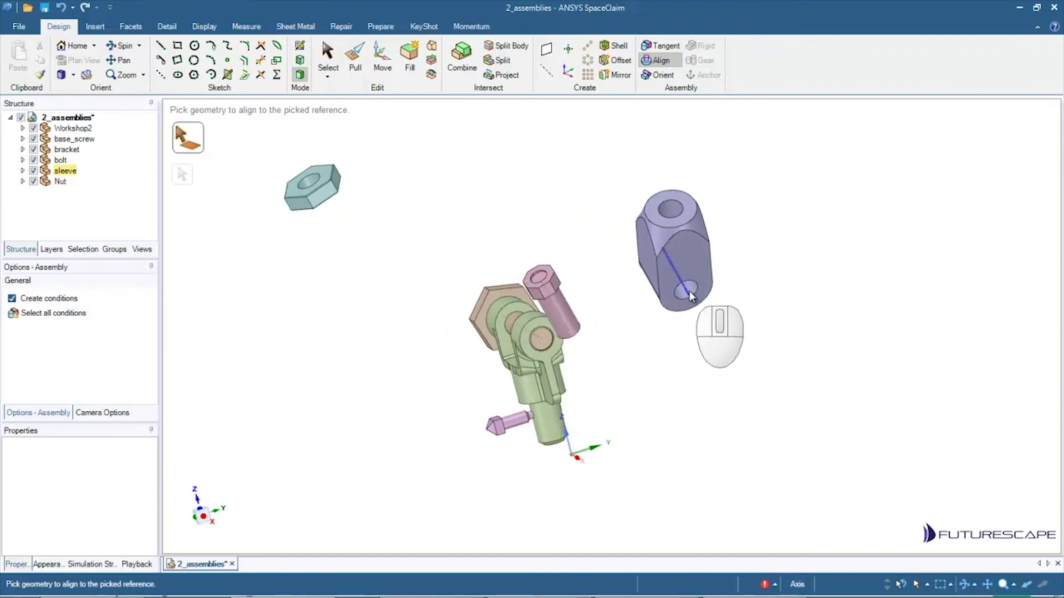
Step: Align the sleeve hole axis to the bolt and the nut's hole edge to the sleeve
{"action": "left_click", "coordinate": [682, 295]}
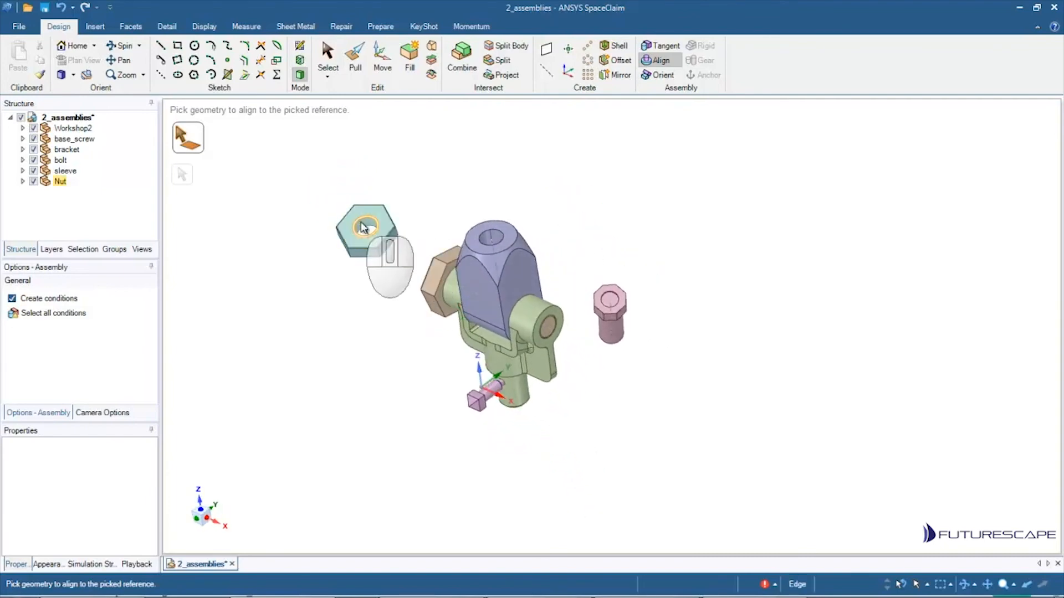
{"action": "left_click", "coordinate": [492, 237]}
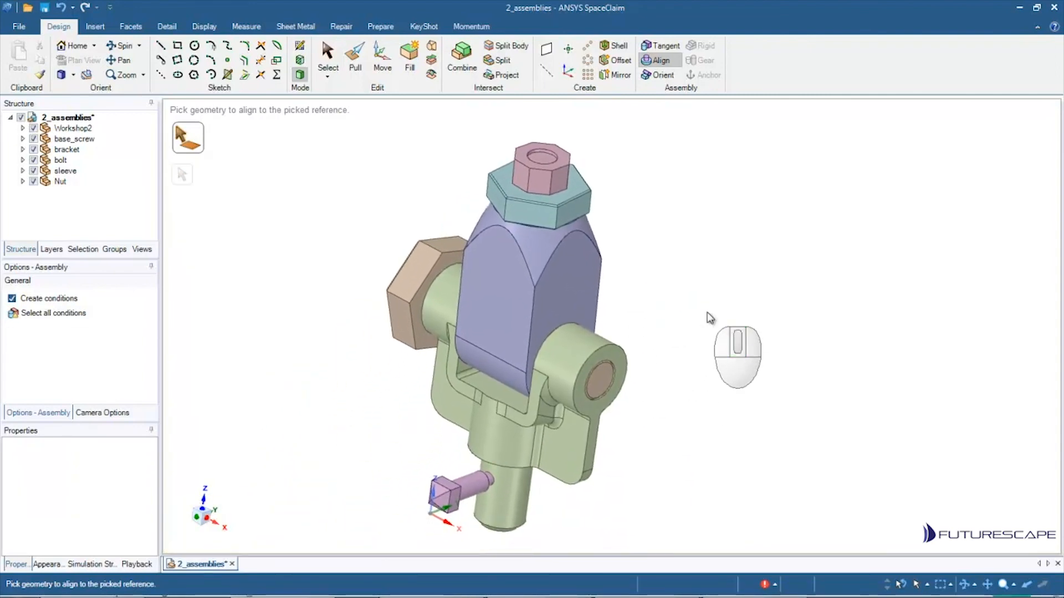
{"action": "mouse_move", "coordinate": [683, 283]}
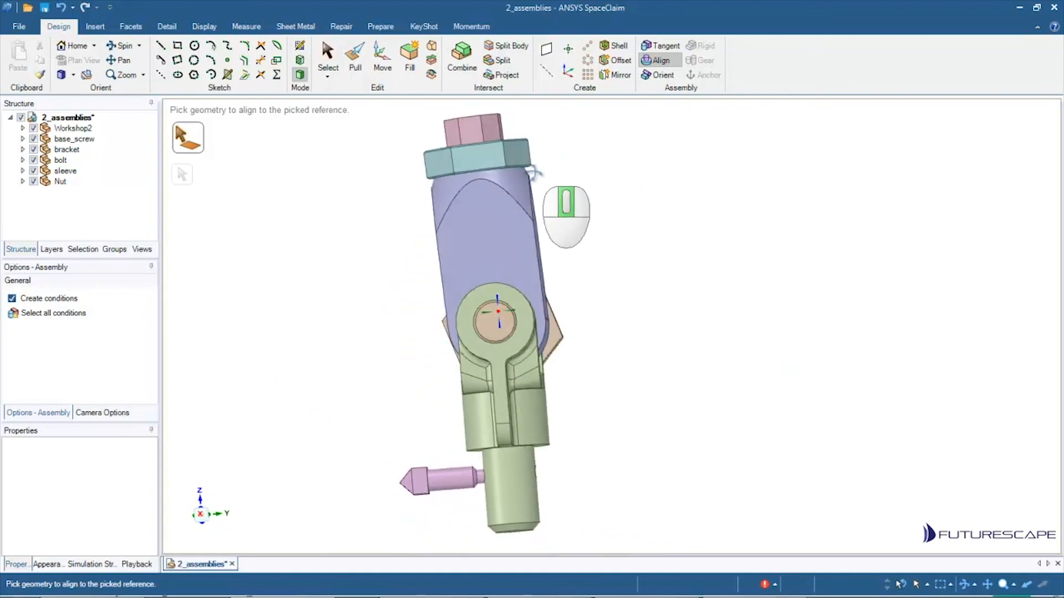
{"action": "left_click_drag", "start_coordinate": [498, 311], "coordinate": [668, 226]}
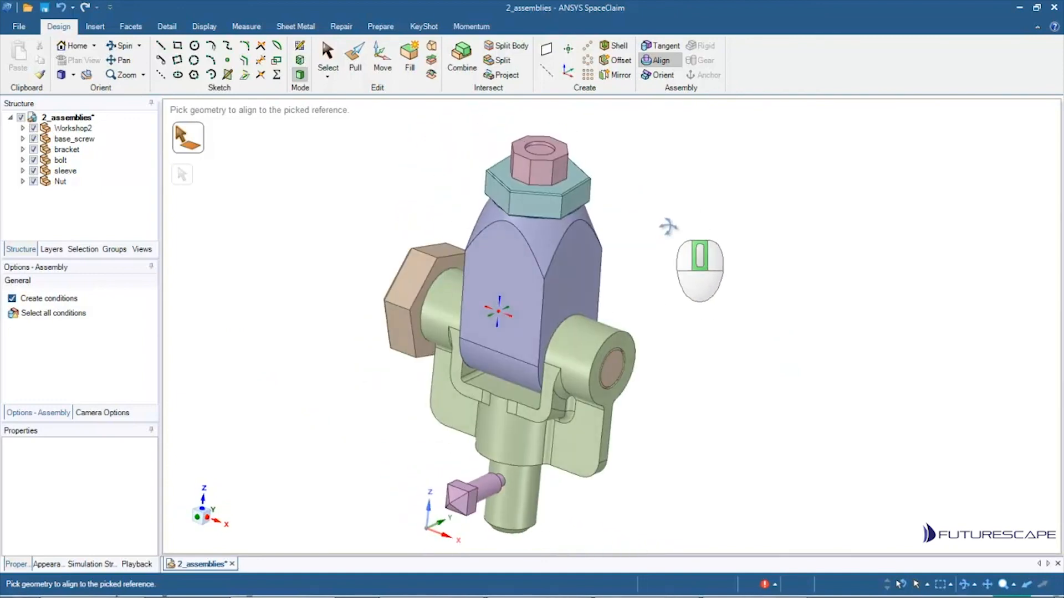